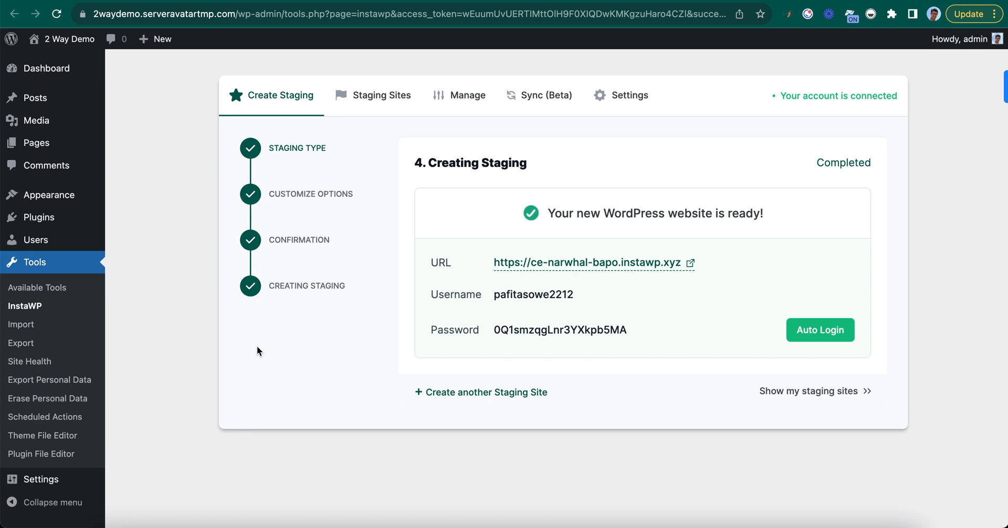
pyautogui.moveTo(118, 21)
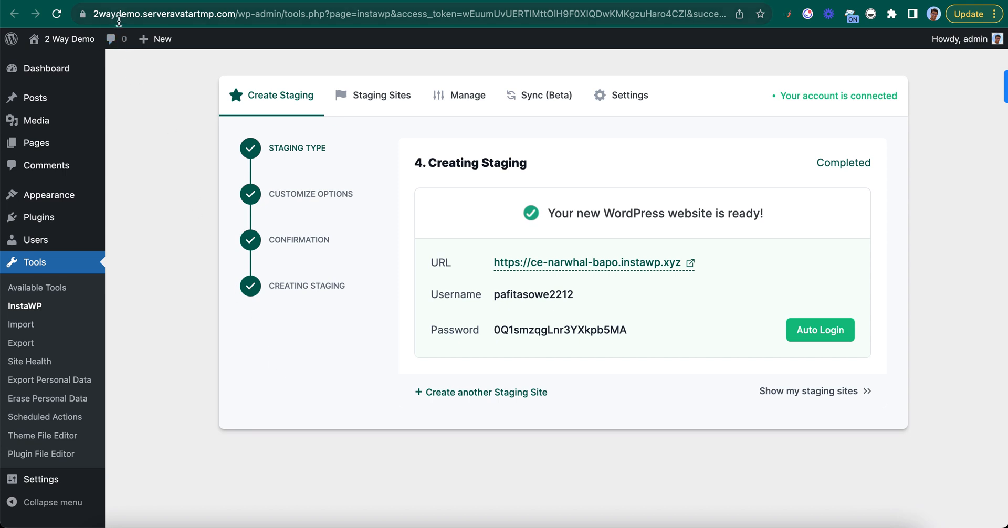
pyautogui.moveTo(189, 37)
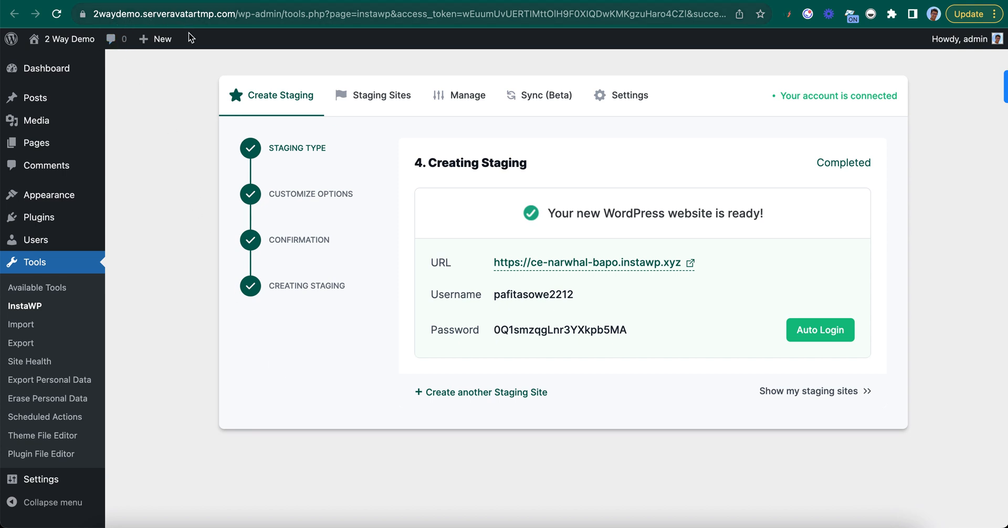
pyautogui.moveTo(184, 209)
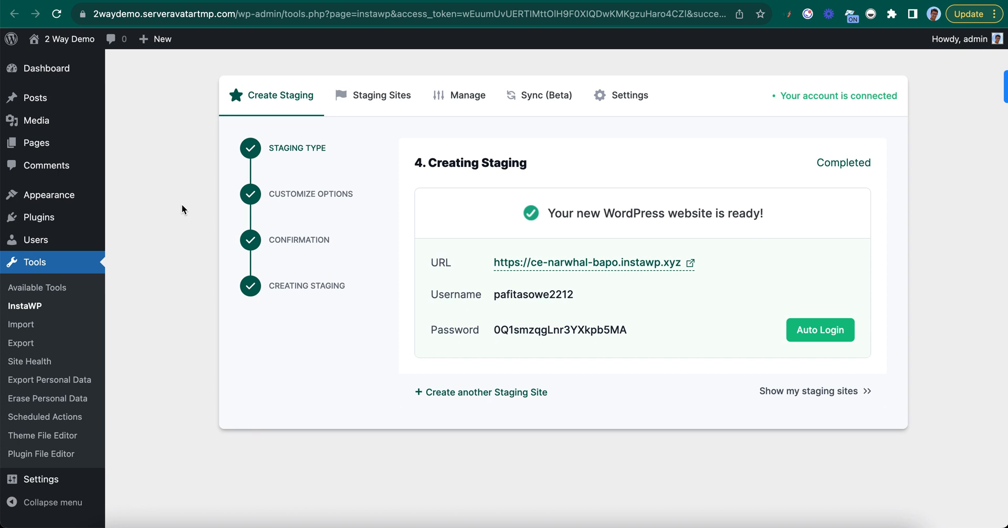
pyautogui.moveTo(359, 213)
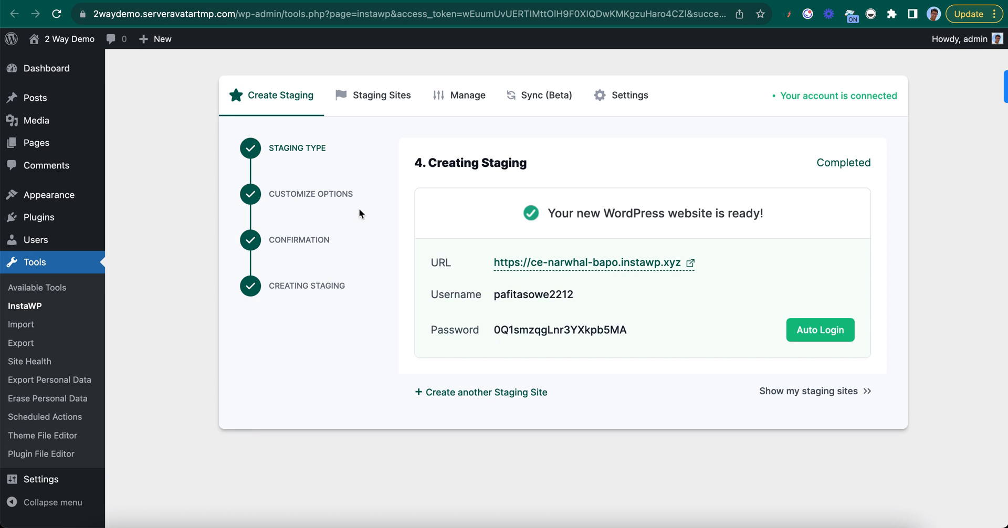
pyautogui.moveTo(184, 221)
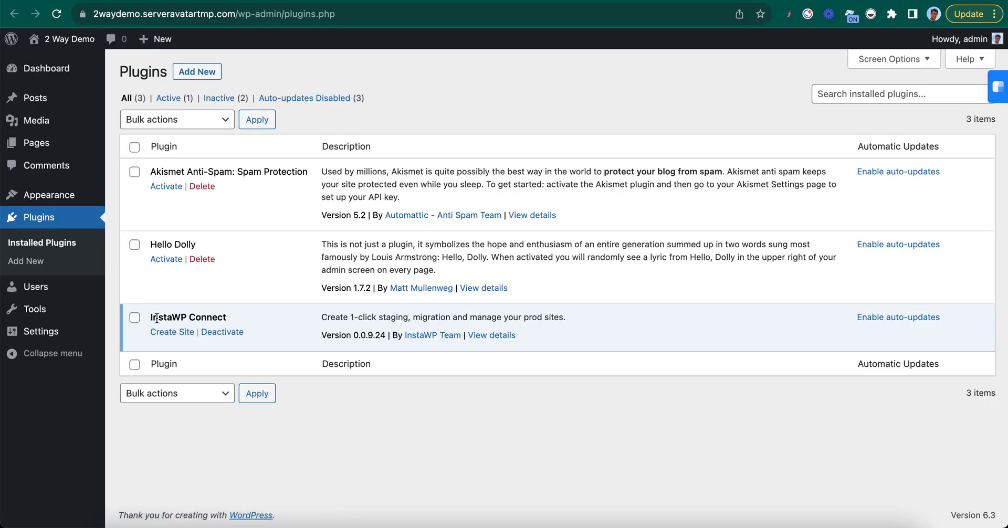
pyautogui.moveTo(235, 324)
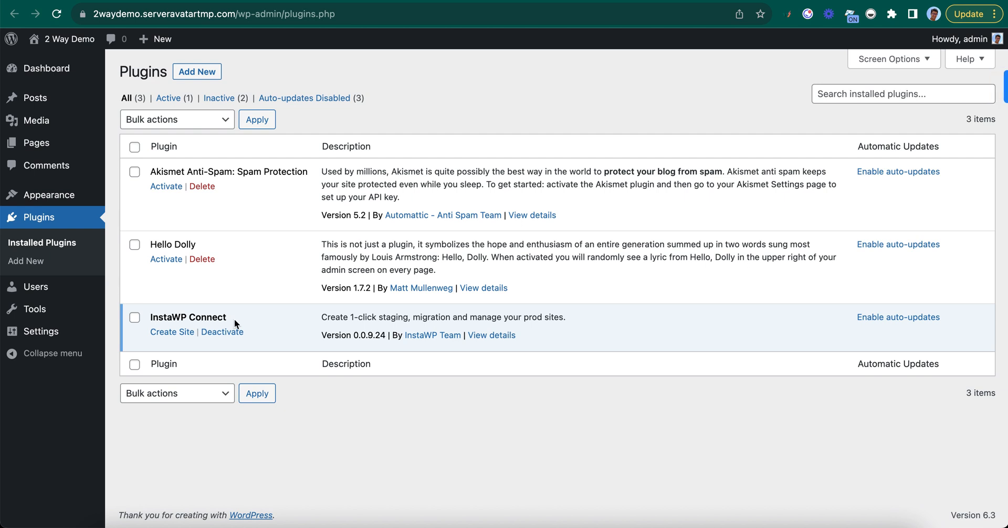
pyautogui.moveTo(262, 74)
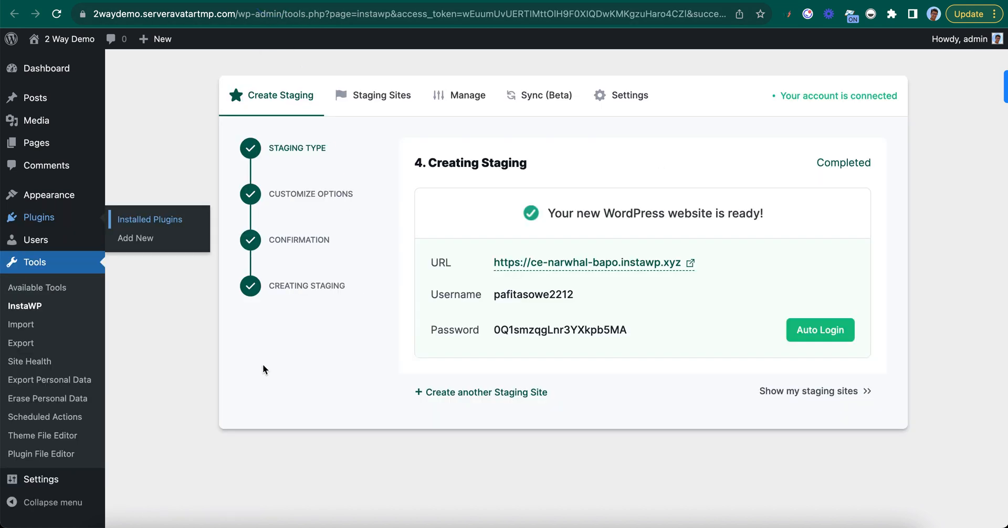
pyautogui.moveTo(220, 392)
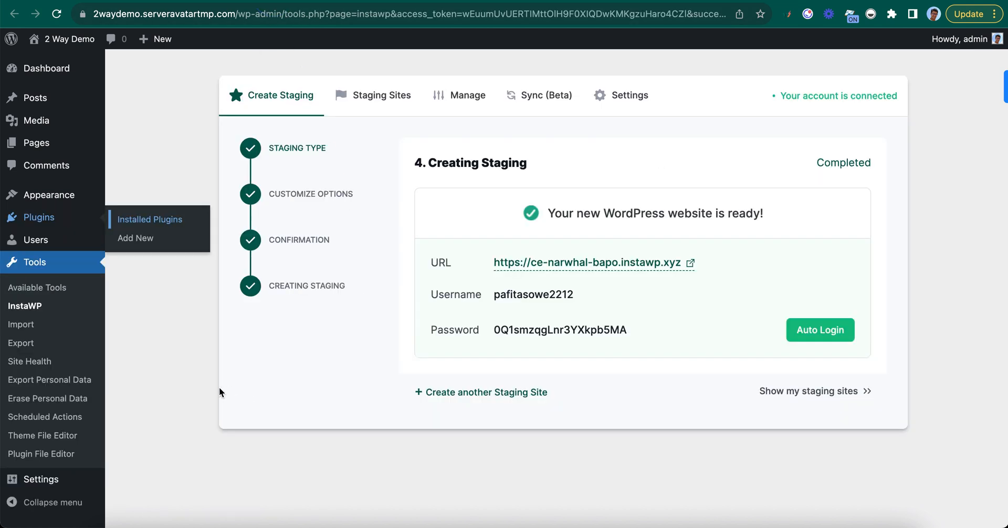
pyautogui.moveTo(215, 391)
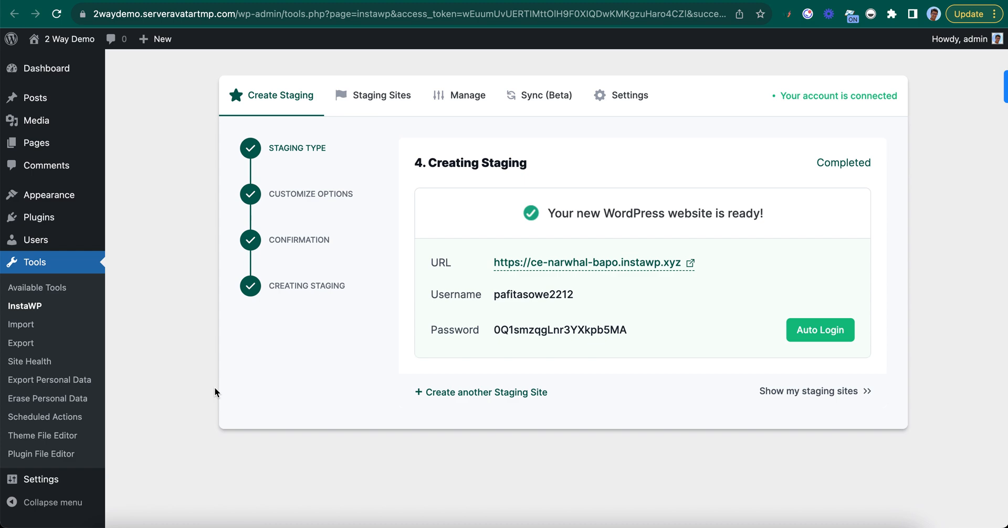
pyautogui.moveTo(695, 272)
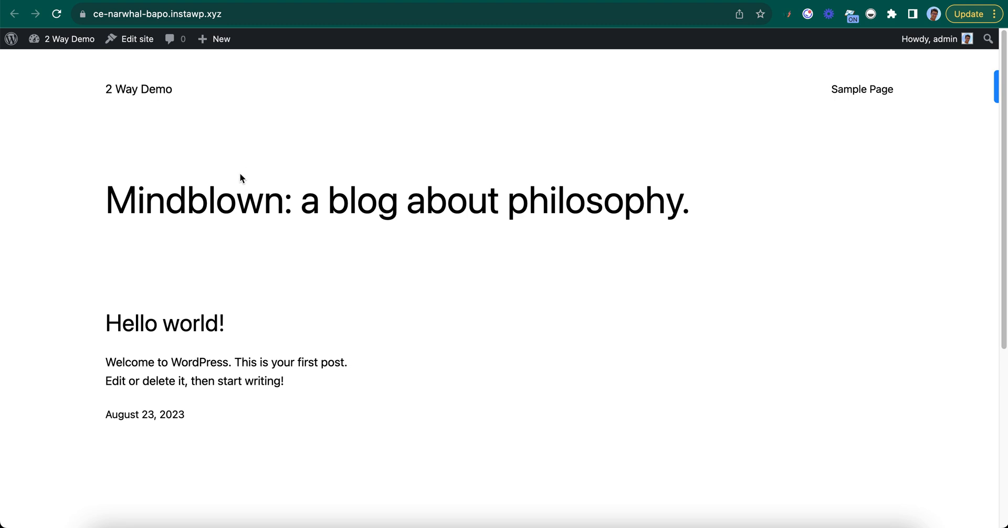
pyautogui.moveTo(76, 126)
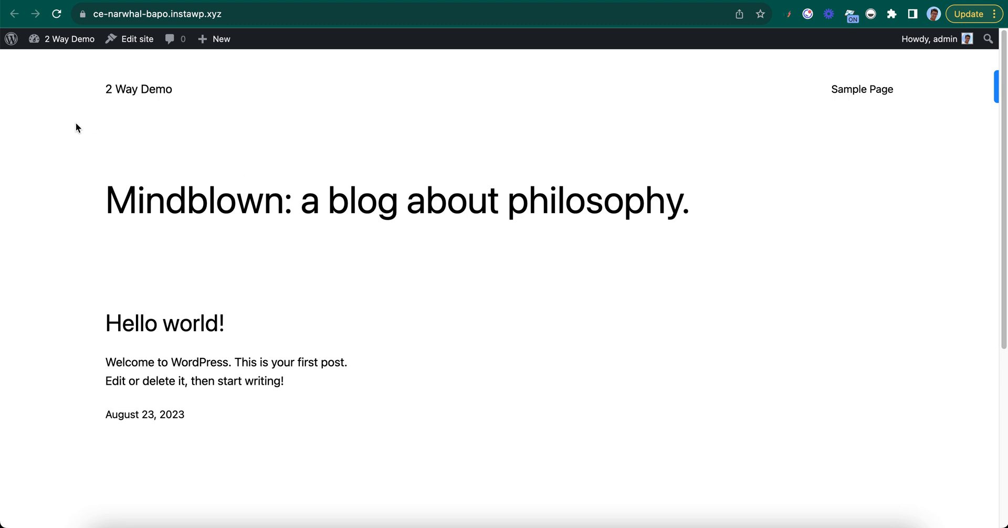
# Reach the staging site's admin dashboard via the admin bar's site-name menu.
pyautogui.click(62, 38)
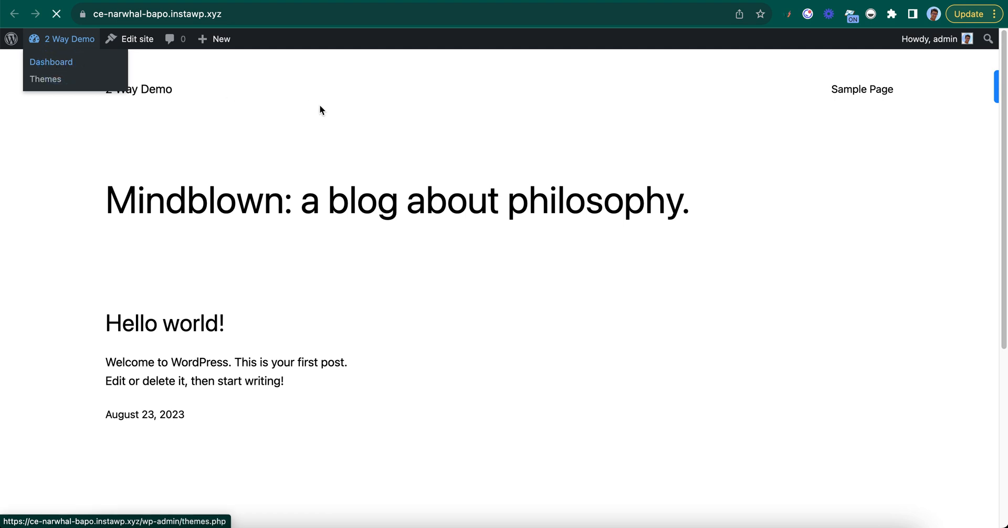
pyautogui.click(51, 62)
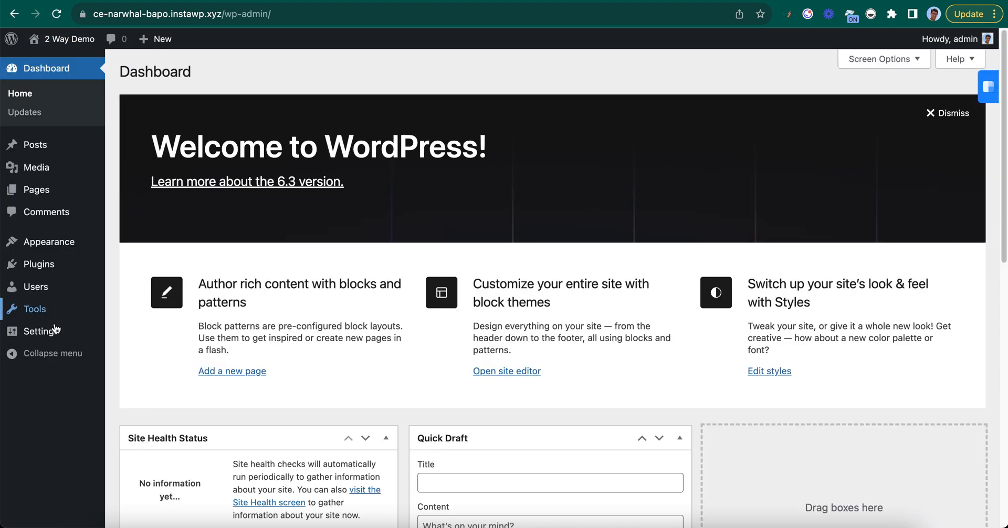
pyautogui.moveTo(58, 289)
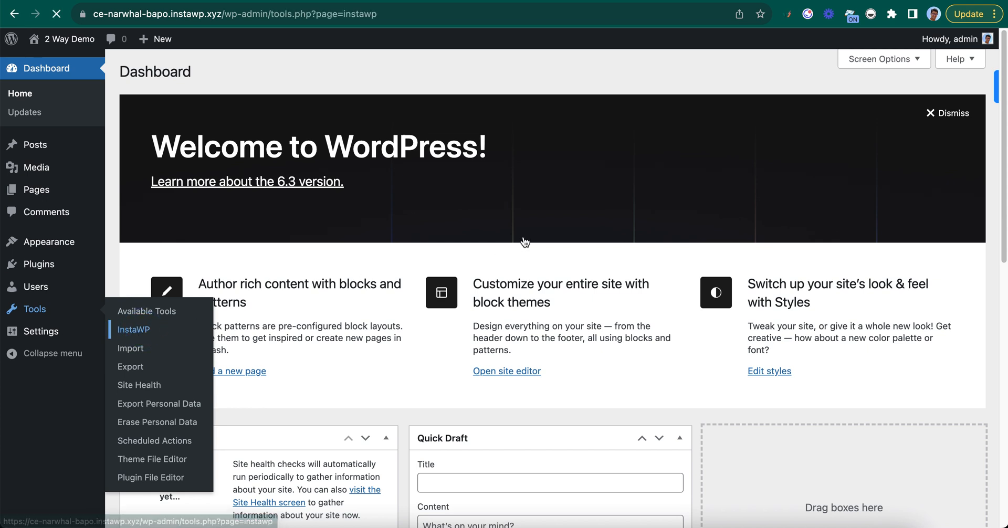
# Turn on Start Listening for Changes in InstaWP's Sync (Beta) screen on staging.
pyautogui.click(132, 329)
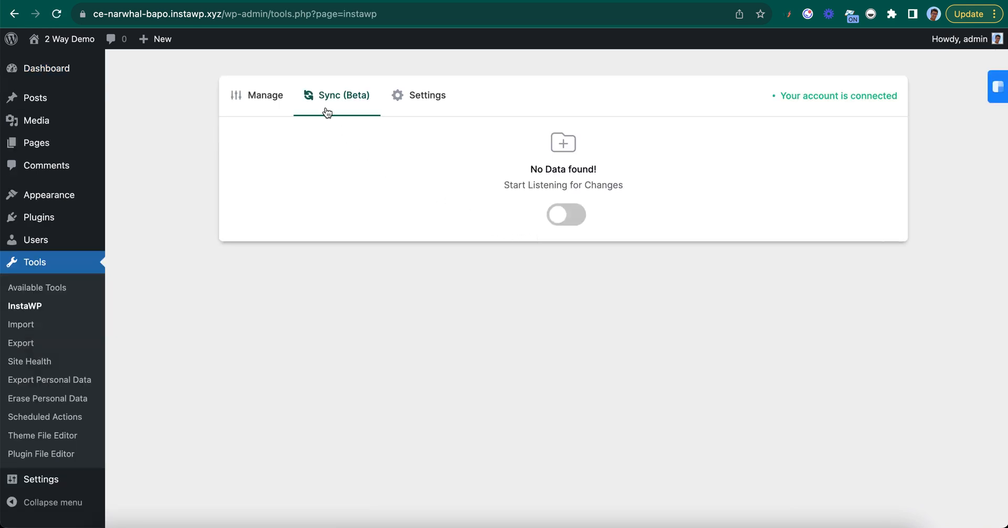
pyautogui.moveTo(370, 108)
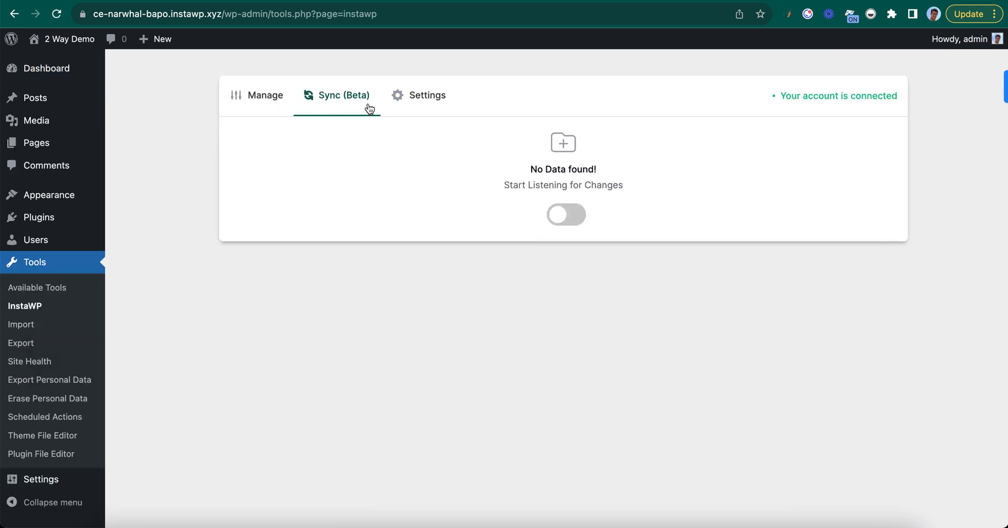
pyautogui.click(565, 214)
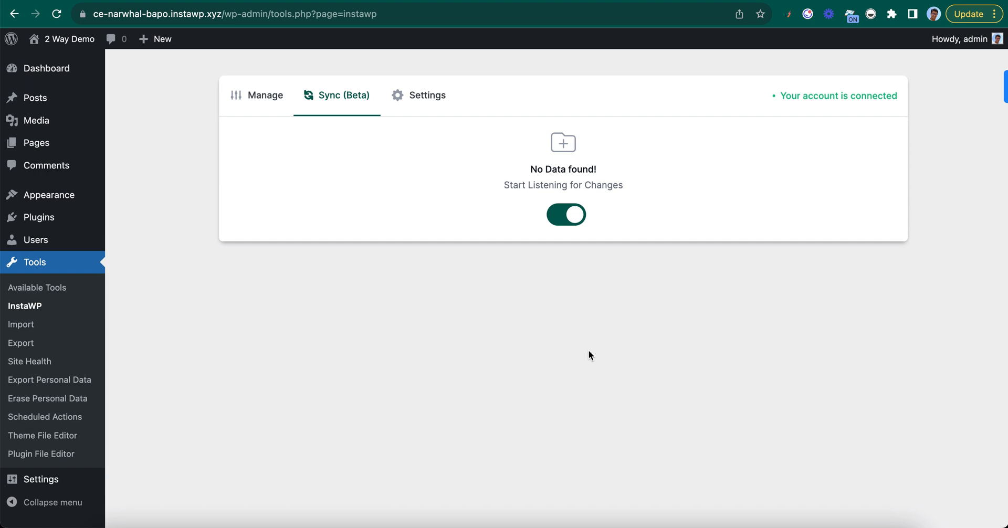
pyautogui.moveTo(588, 356)
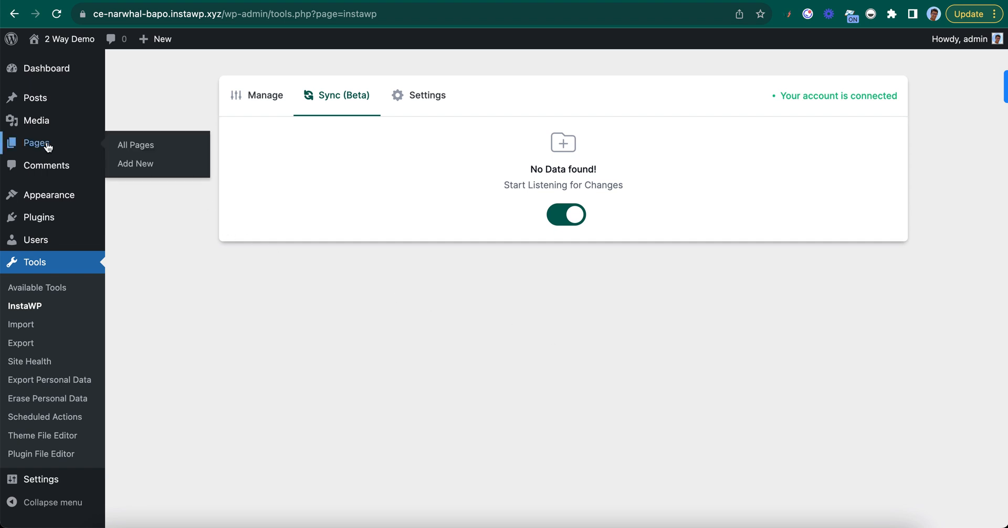
# Publish a staging page 'New page on staging' with heading 'Staging page'.
pyautogui.click(135, 145)
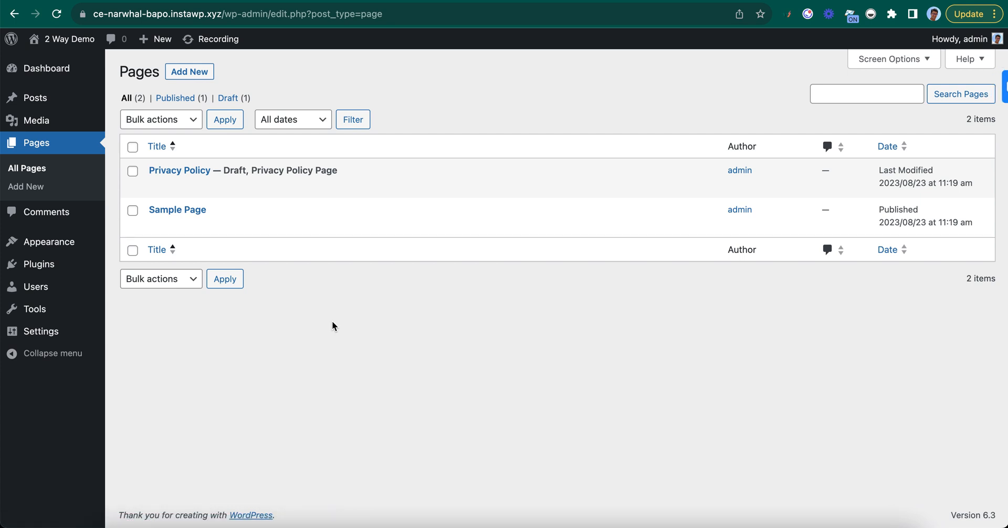
pyautogui.moveTo(184, 219)
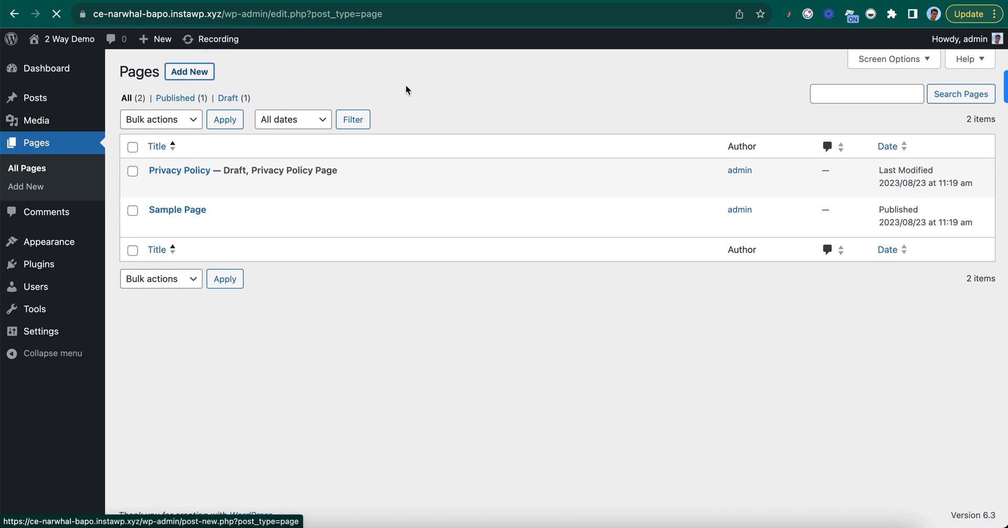
pyautogui.click(189, 71)
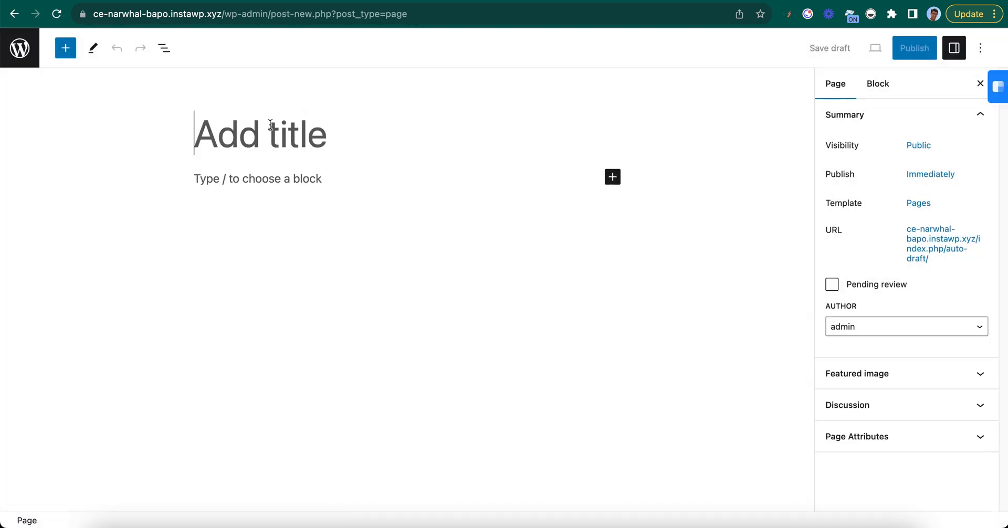
pyautogui.write('New page on staging')
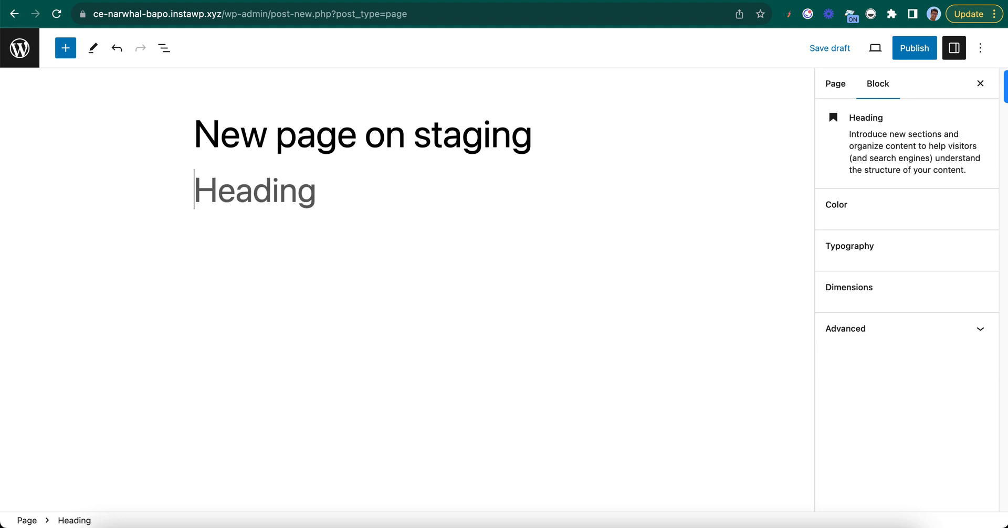
pyautogui.write('Stagi')
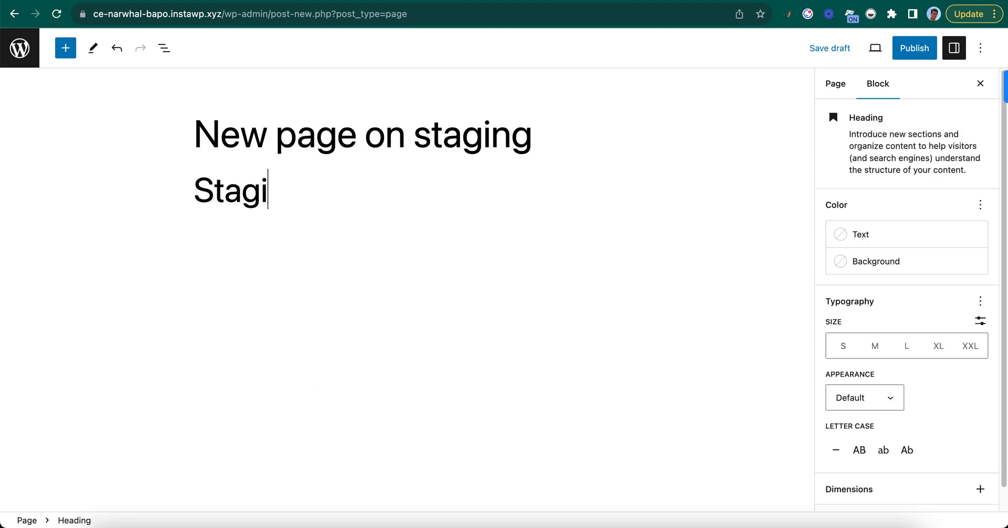
pyautogui.write('ng page')
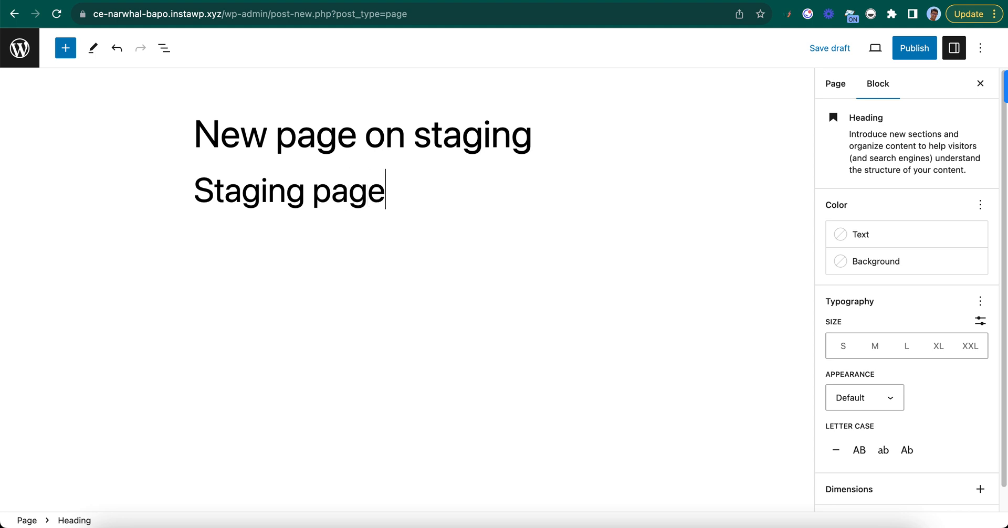
pyautogui.click(913, 48)
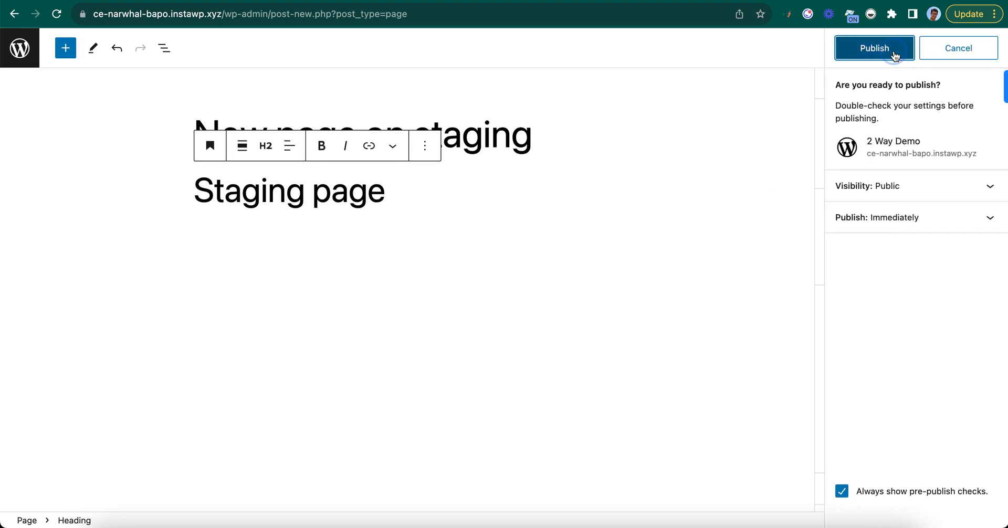
pyautogui.click(873, 47)
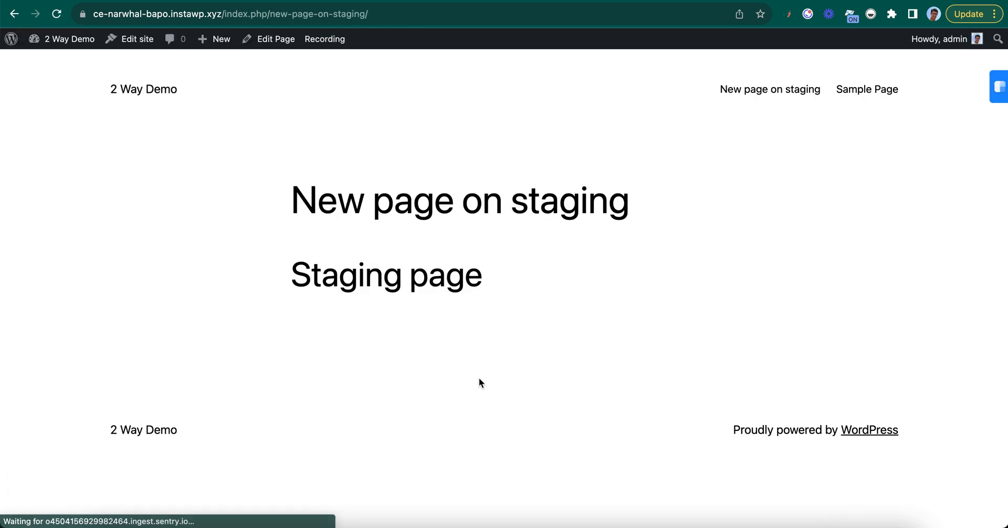
pyautogui.moveTo(328, 68)
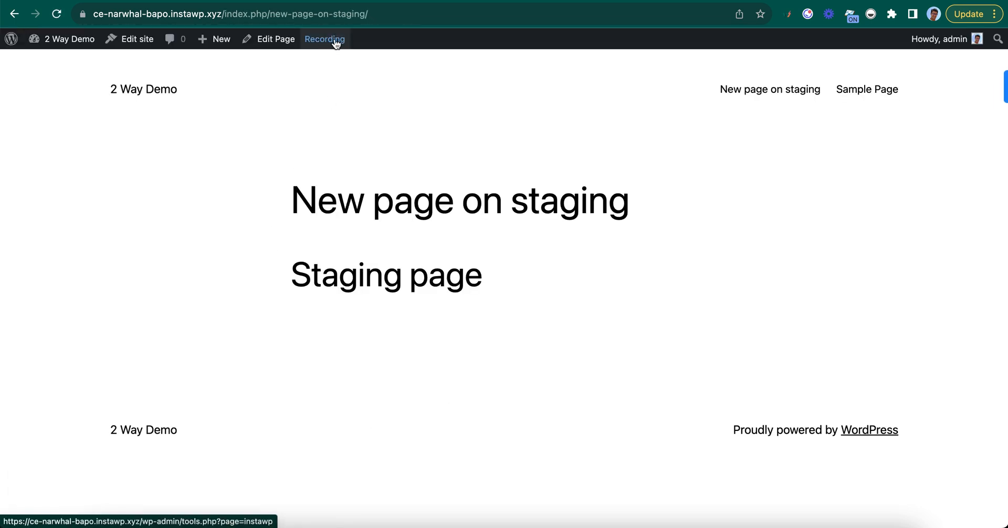
pyautogui.click(334, 42)
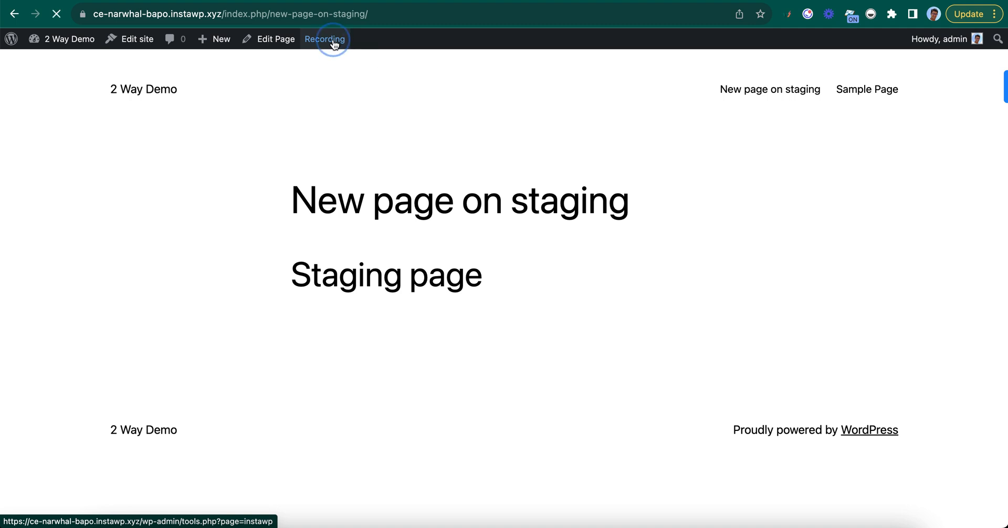
pyautogui.click(327, 39)
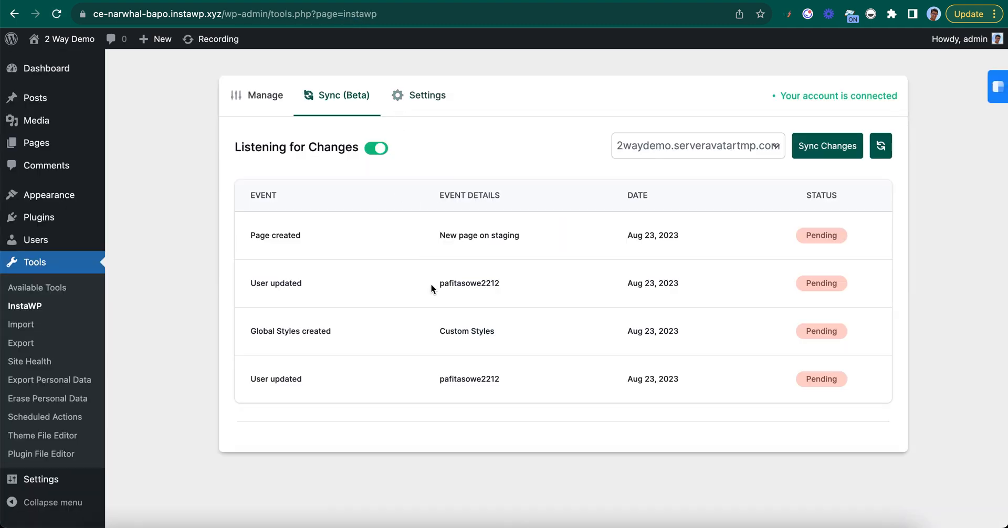
pyautogui.moveTo(407, 325)
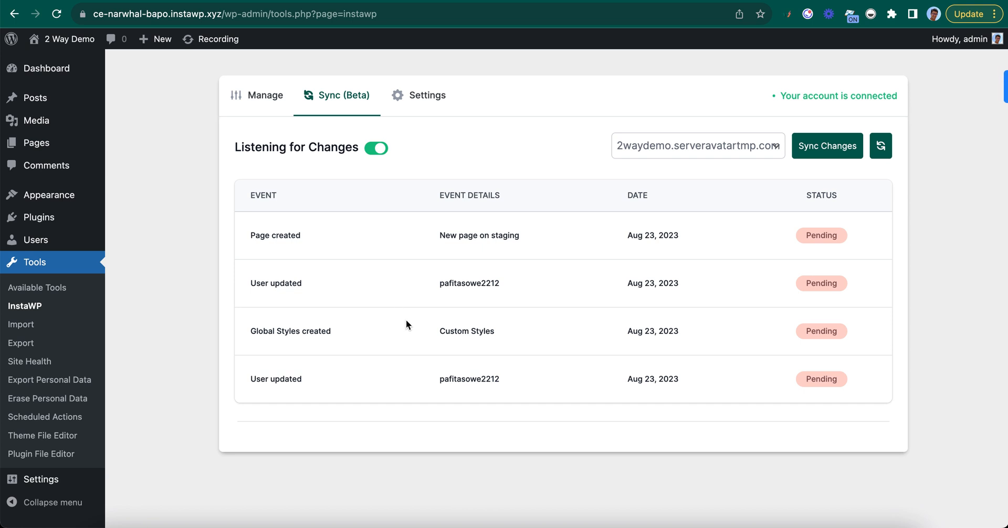
pyautogui.moveTo(258, 383)
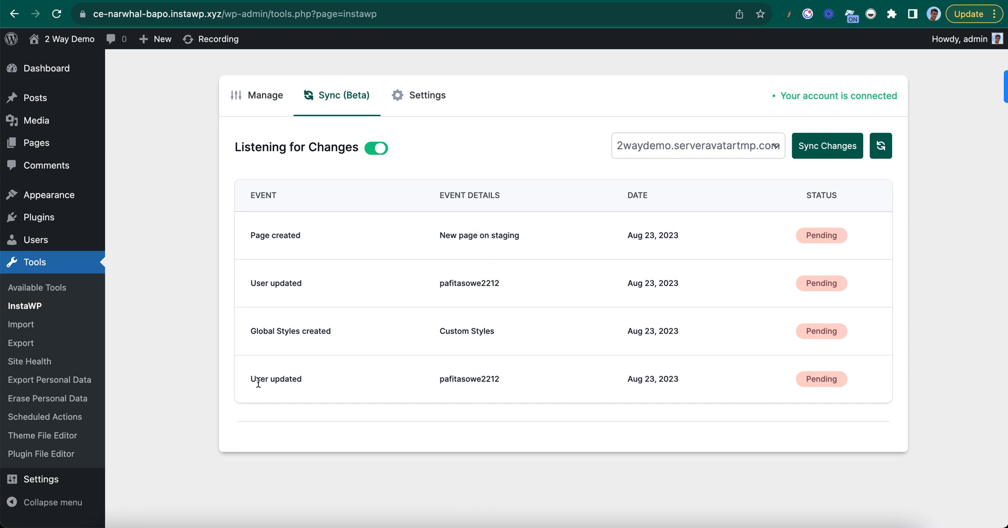
pyautogui.moveTo(522, 386)
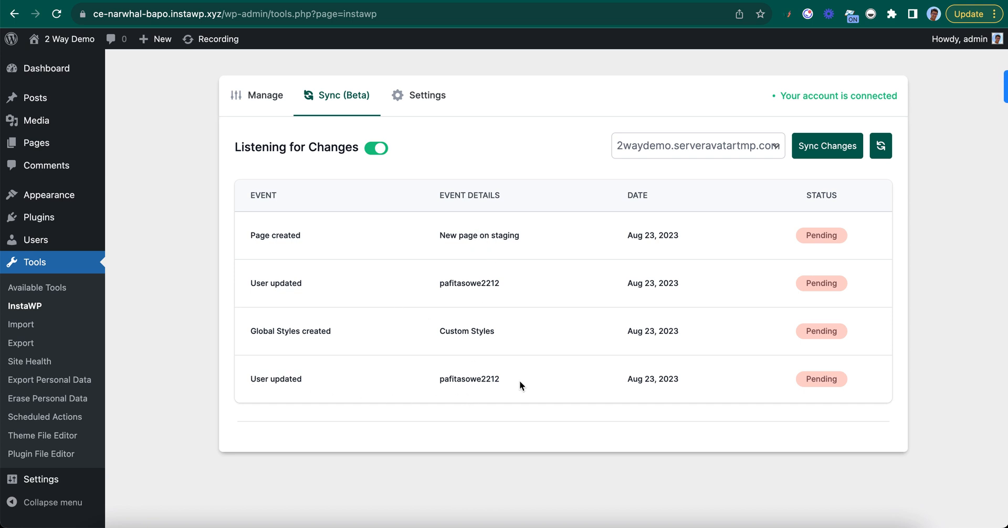
pyautogui.moveTo(250, 241)
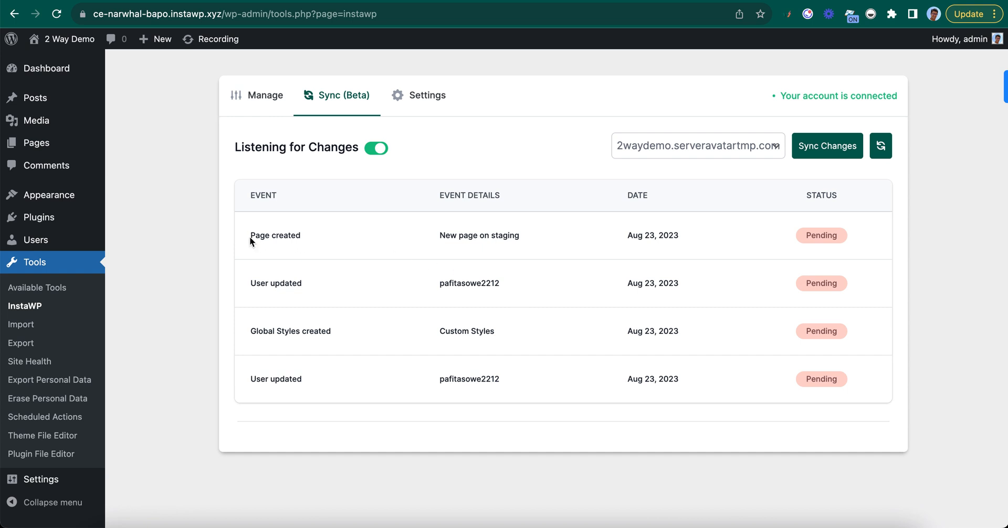
pyautogui.doubleClick(275, 235)
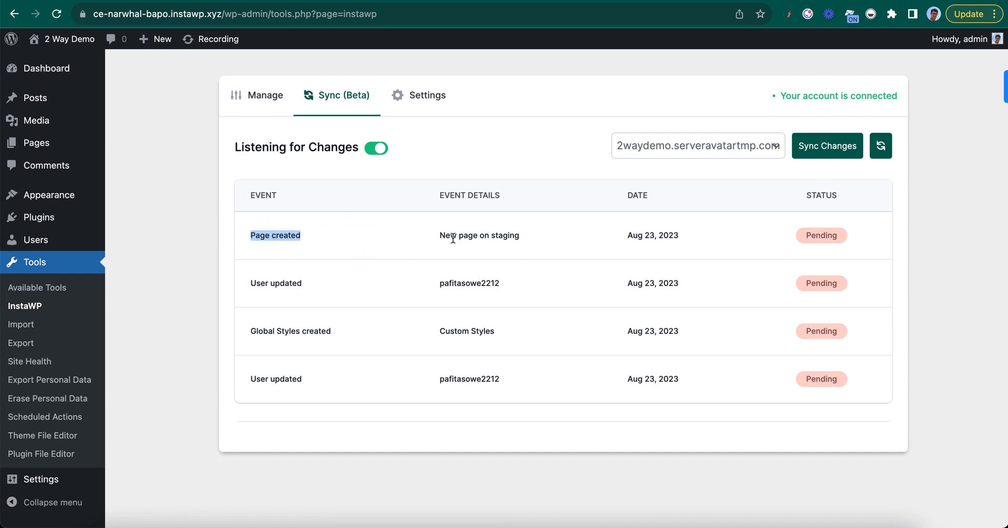
pyautogui.doubleClick(478, 235)
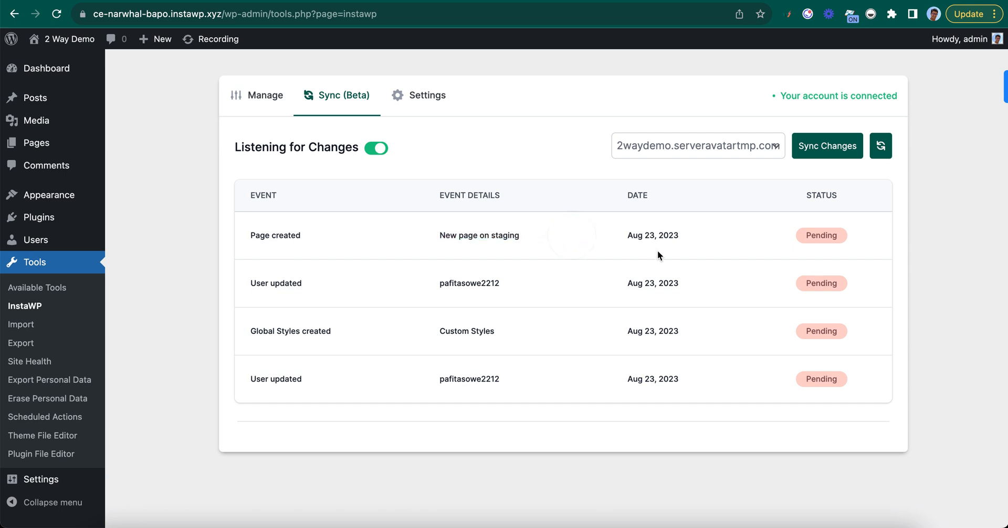
# Sync the pending staging changes to production with the message 'added a new p…'.
pyautogui.click(827, 145)
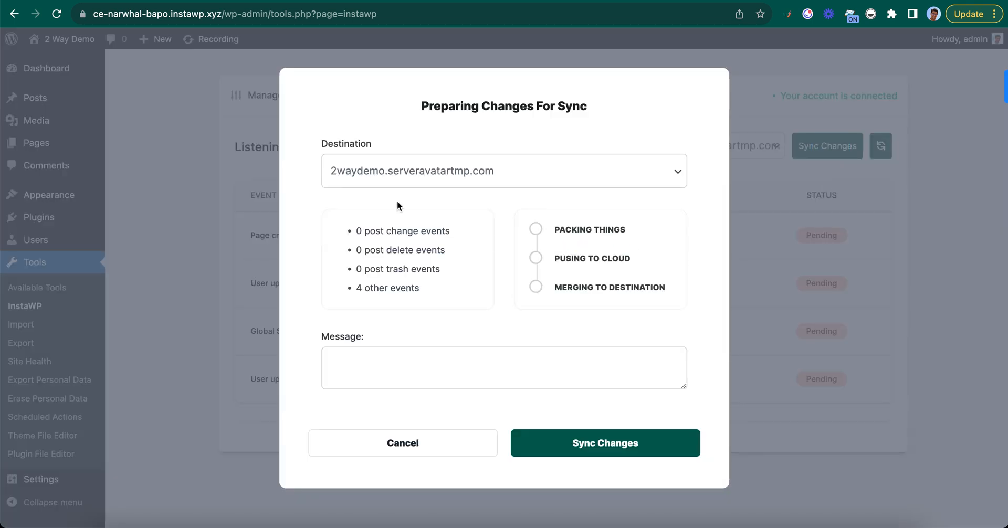
pyautogui.moveTo(357, 225)
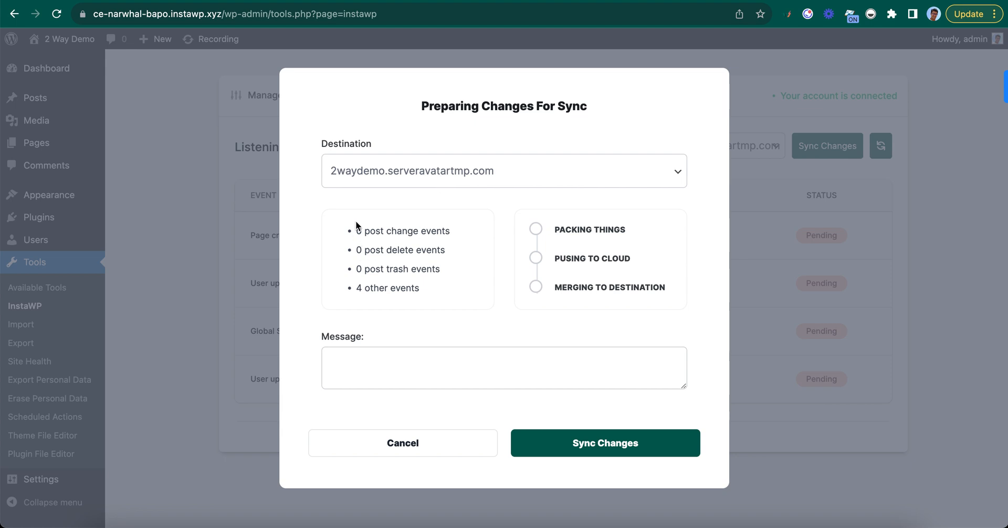
pyautogui.moveTo(411, 329)
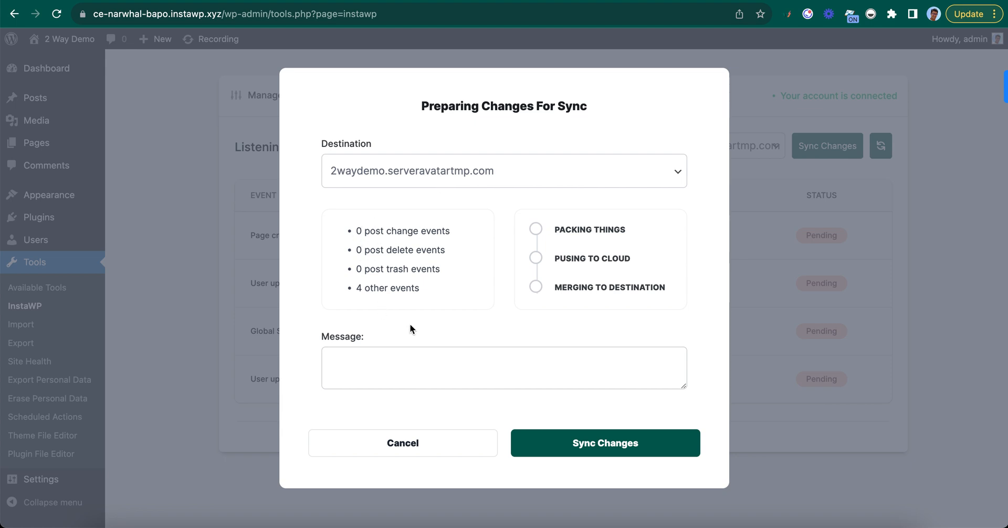
pyautogui.click(493, 374)
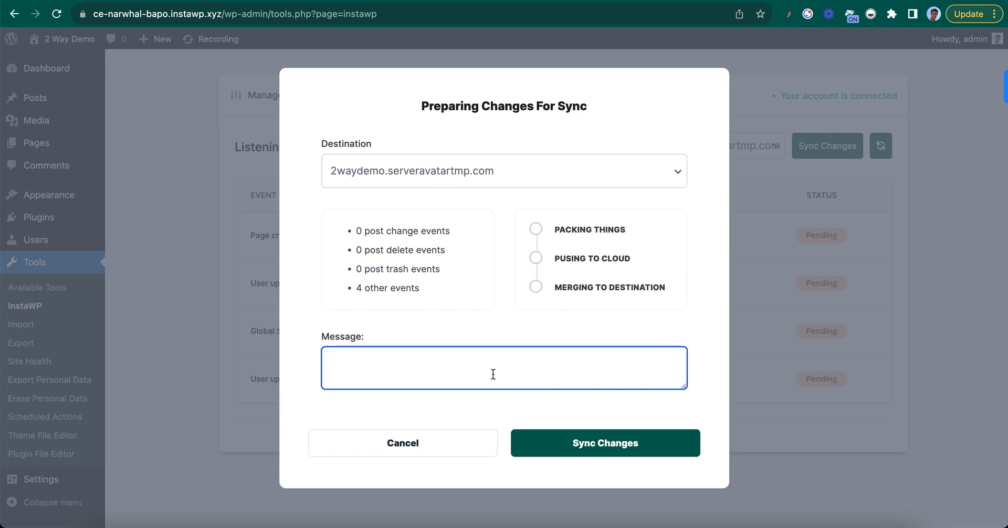
pyautogui.write('added a new p')
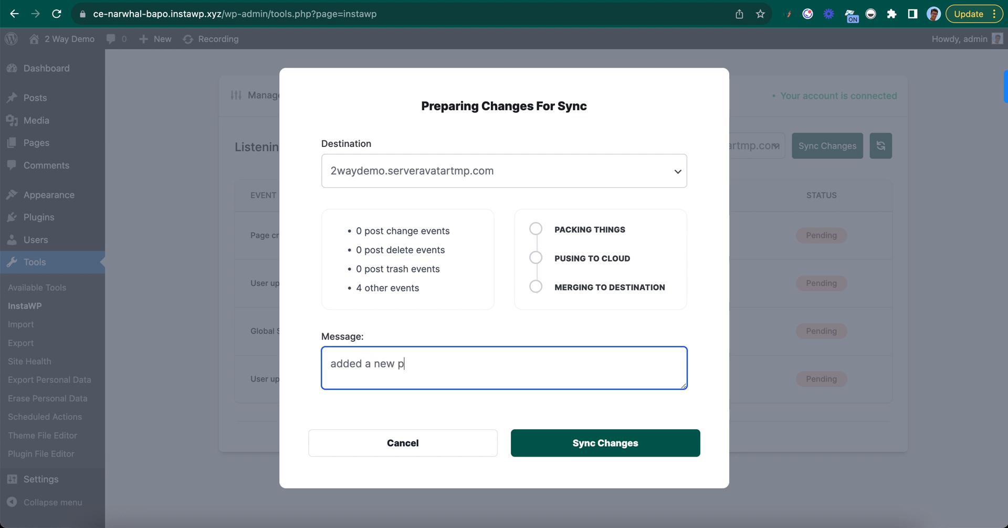
pyautogui.click(582, 444)
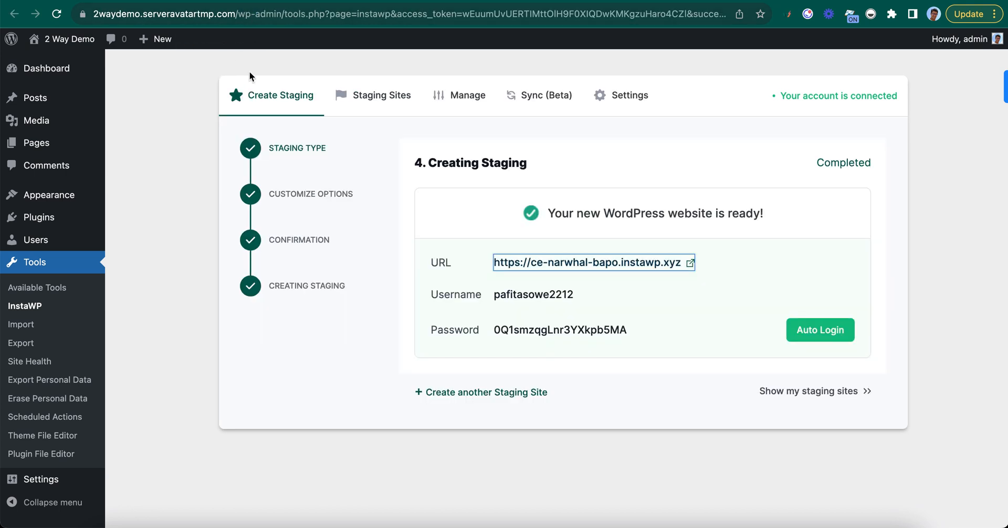
pyautogui.moveTo(36, 143)
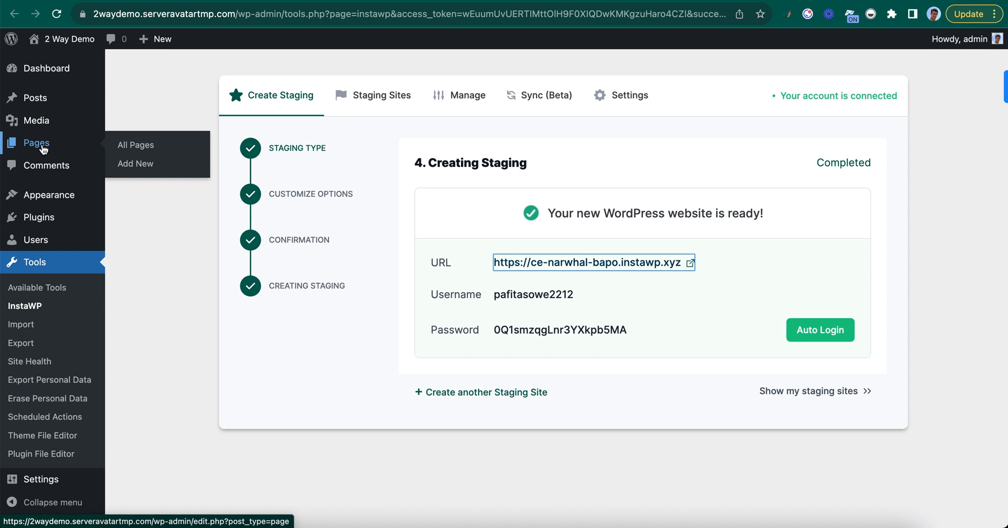
# Publish a production page 'New page on prod' with body 'prod', dismissing the welcome guide.
pyautogui.click(134, 145)
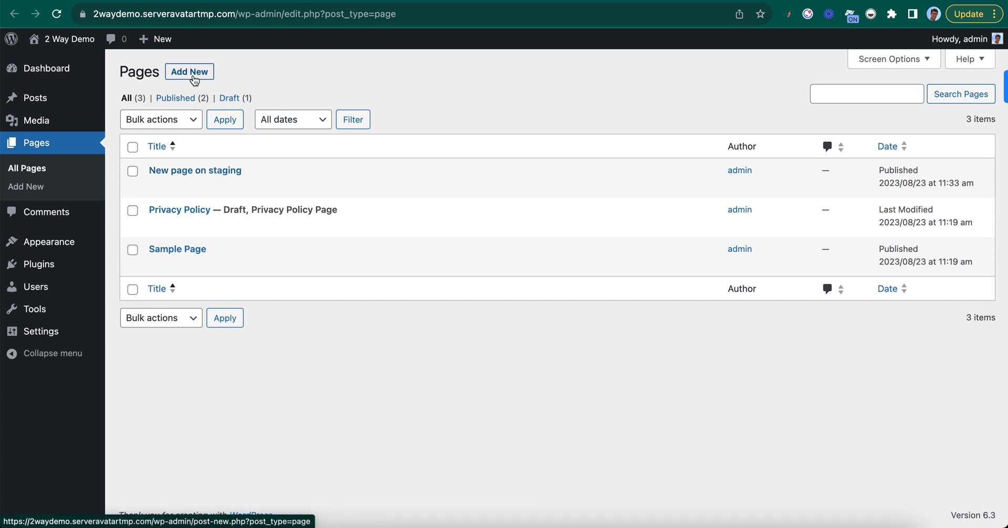
pyautogui.click(189, 71)
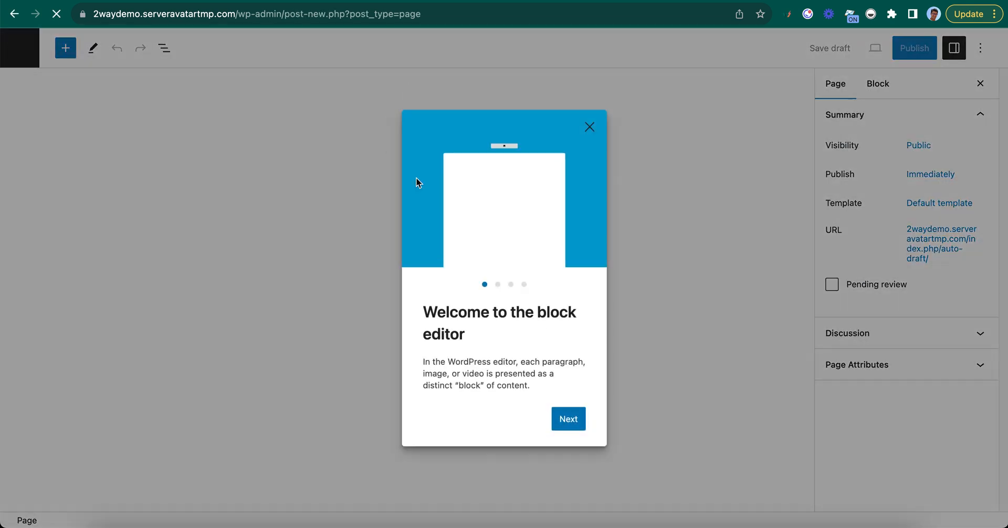
pyautogui.click(590, 127)
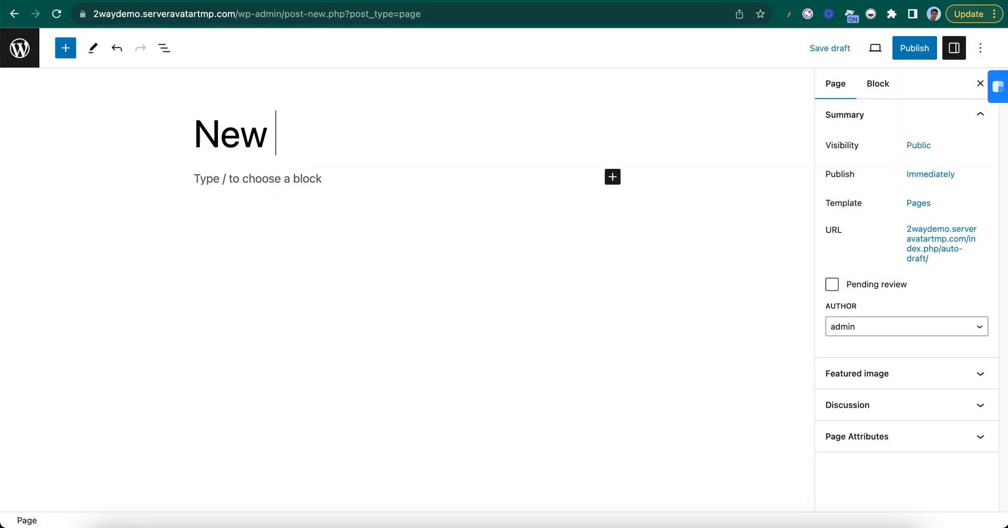
pyautogui.write('page on prod')
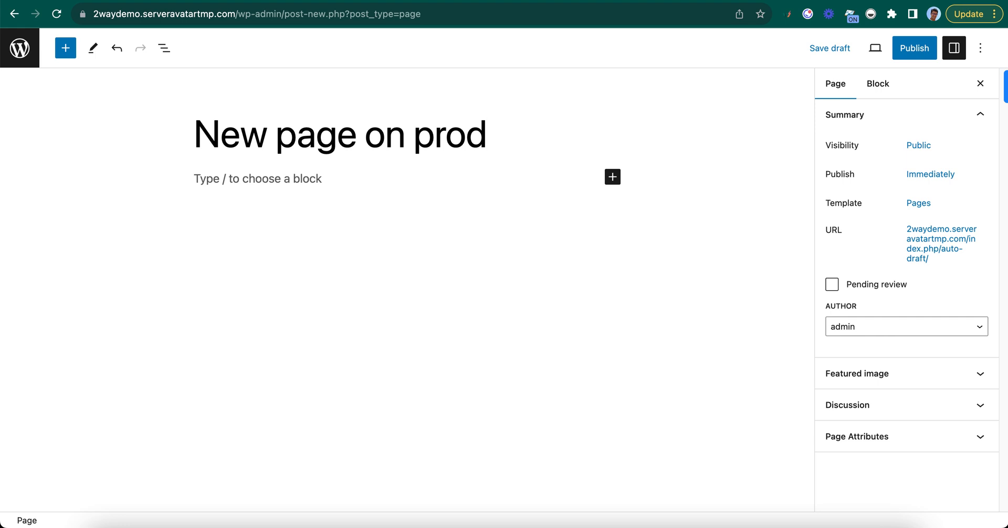
pyautogui.write('prod page')
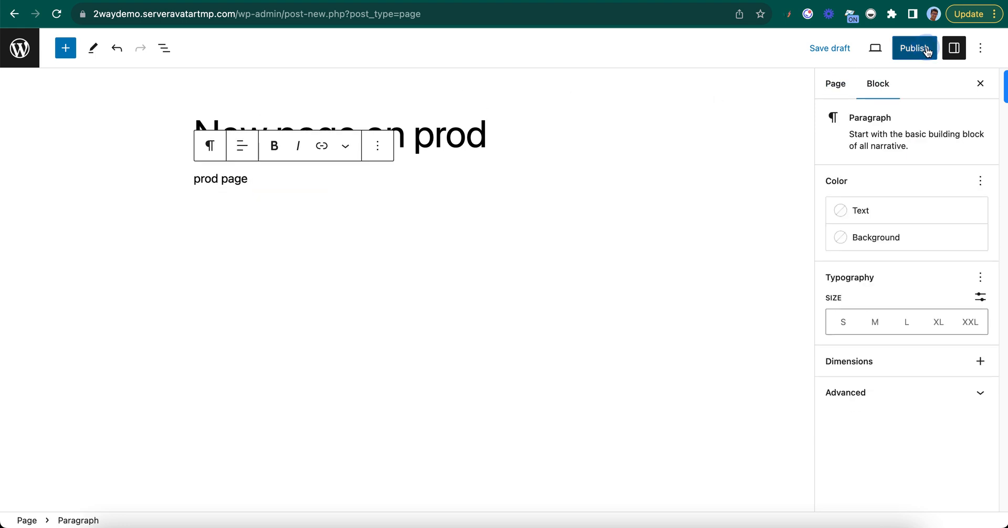
pyautogui.click(913, 47)
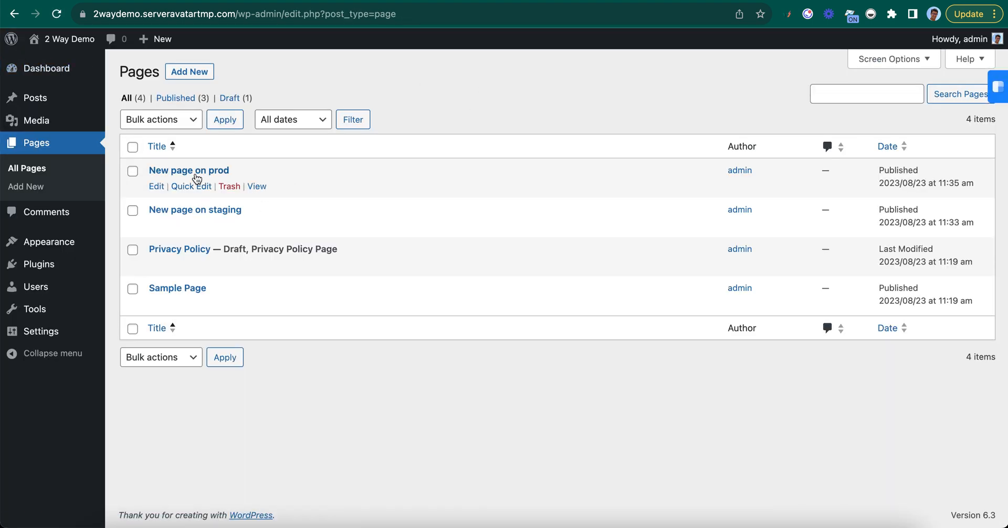
pyautogui.moveTo(392, 416)
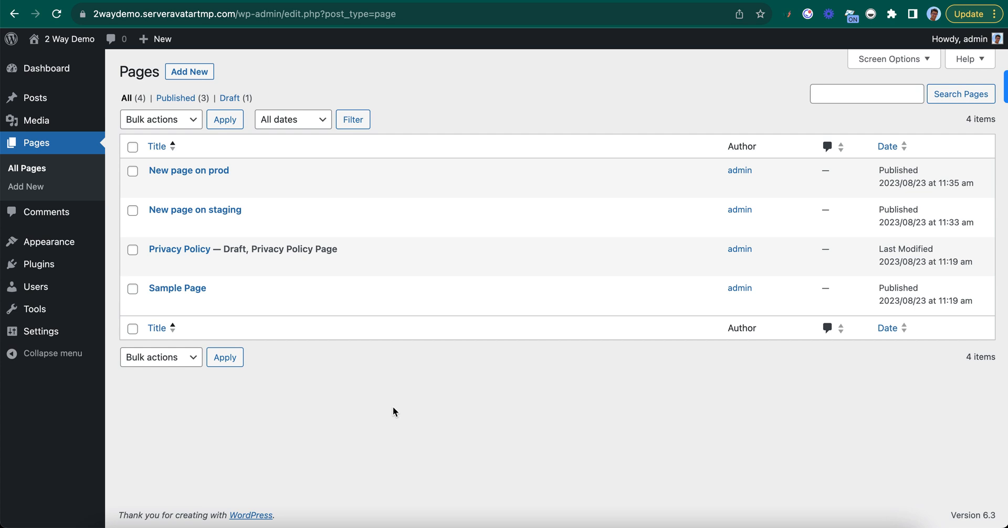
pyautogui.moveTo(543, 3)
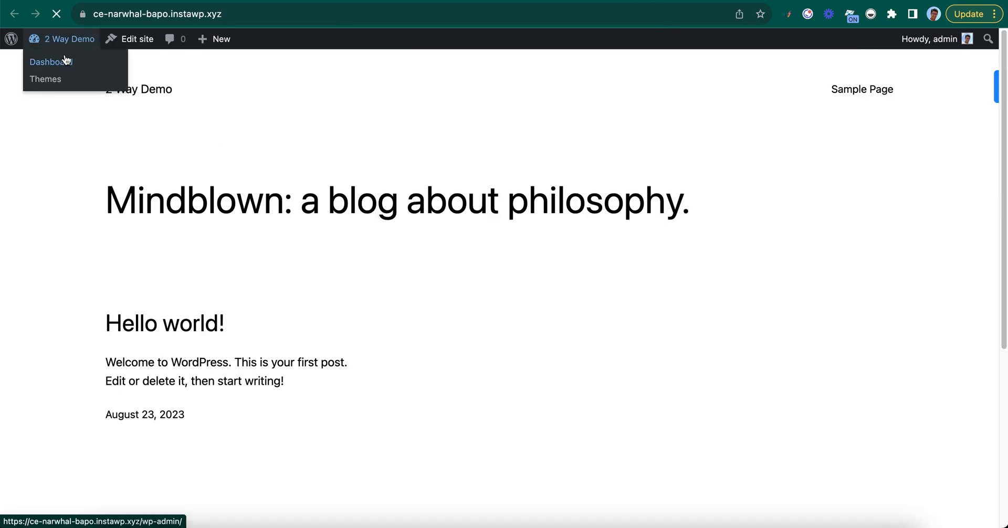
# Create staging page 'Page 2 on staging' with body 'new page on staging' and publish it.
pyautogui.click(53, 61)
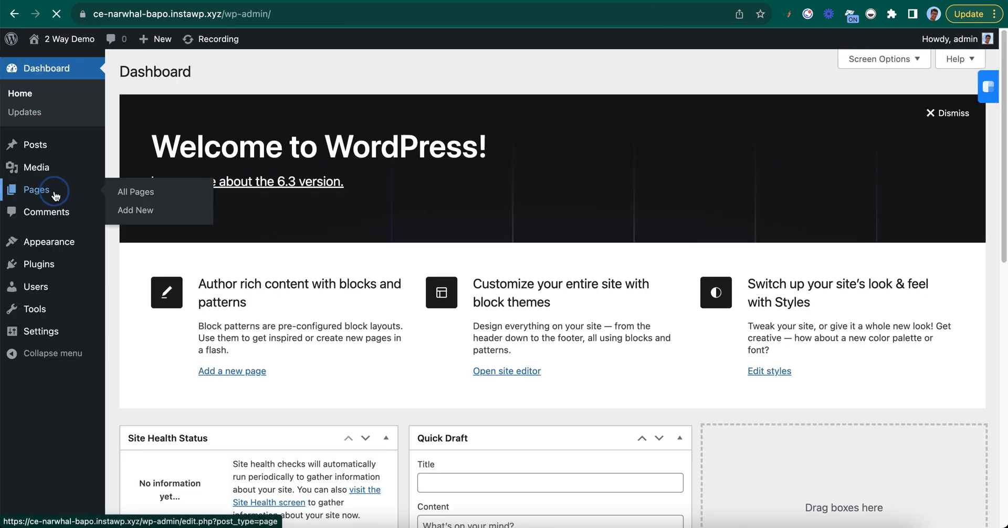
pyautogui.click(136, 191)
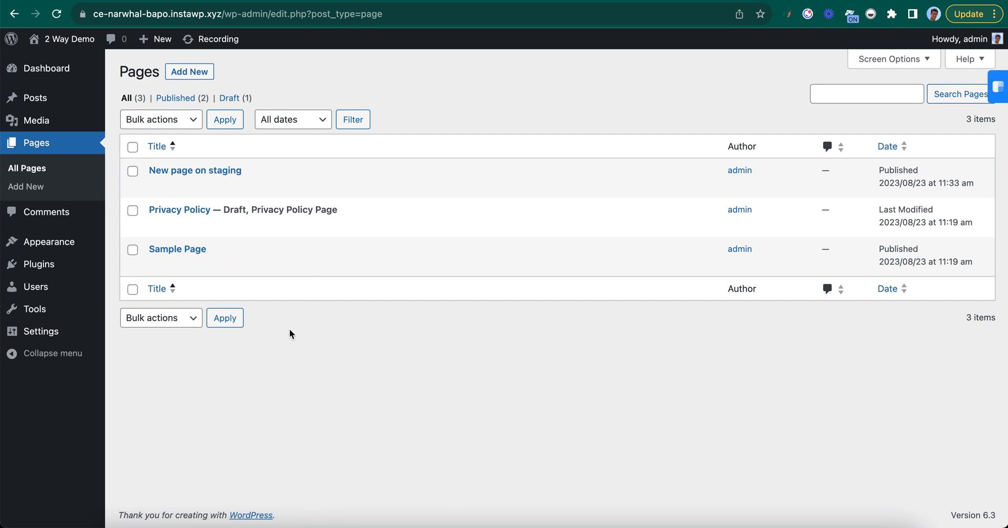
pyautogui.click(189, 71)
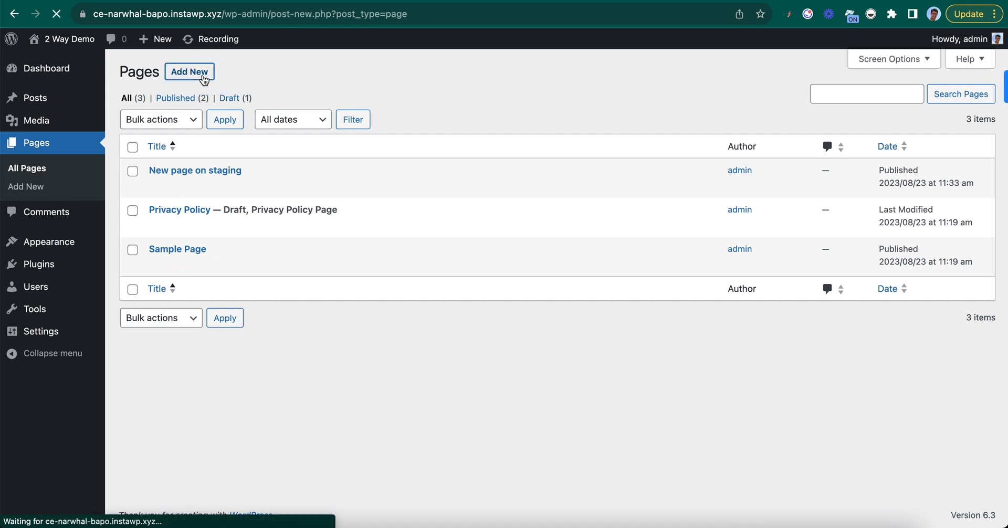
pyautogui.click(189, 71)
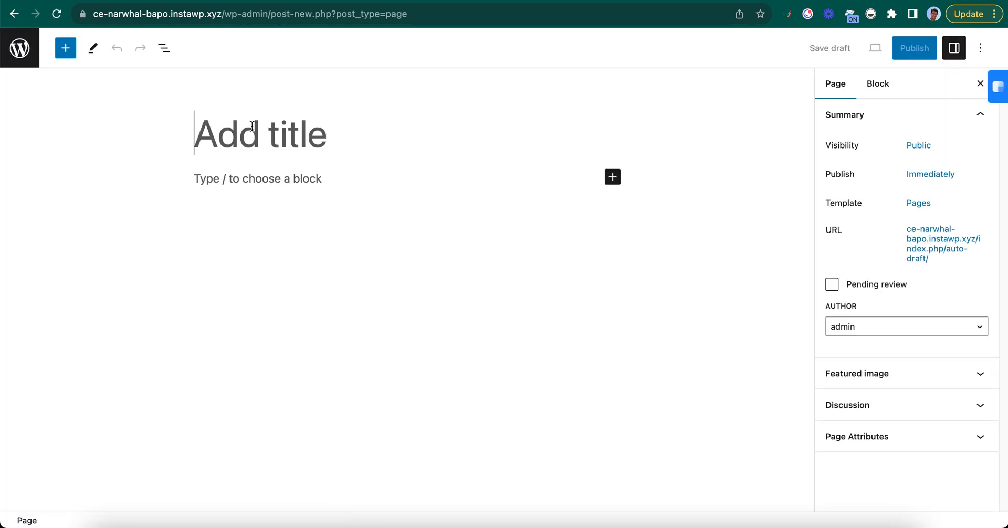
pyautogui.write('Page 2 on sta')
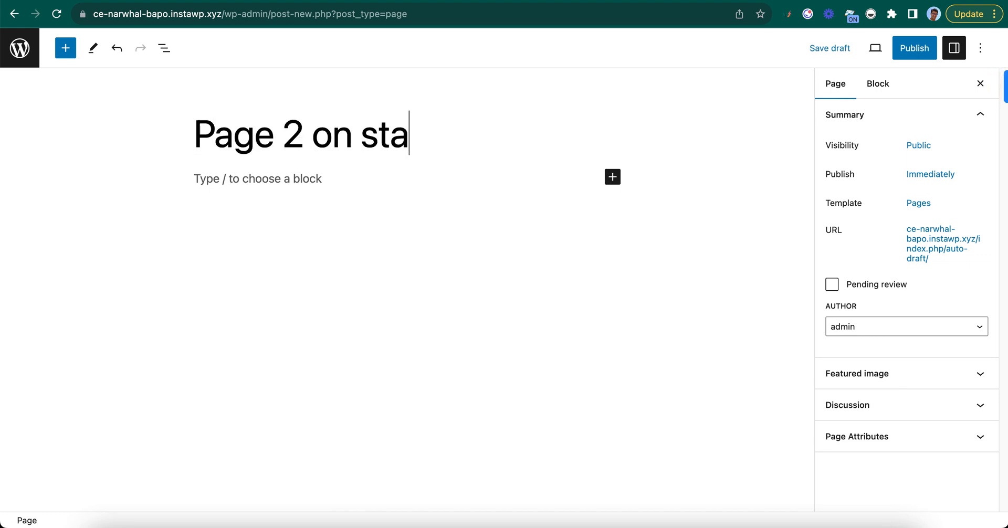
pyautogui.write('new page on')
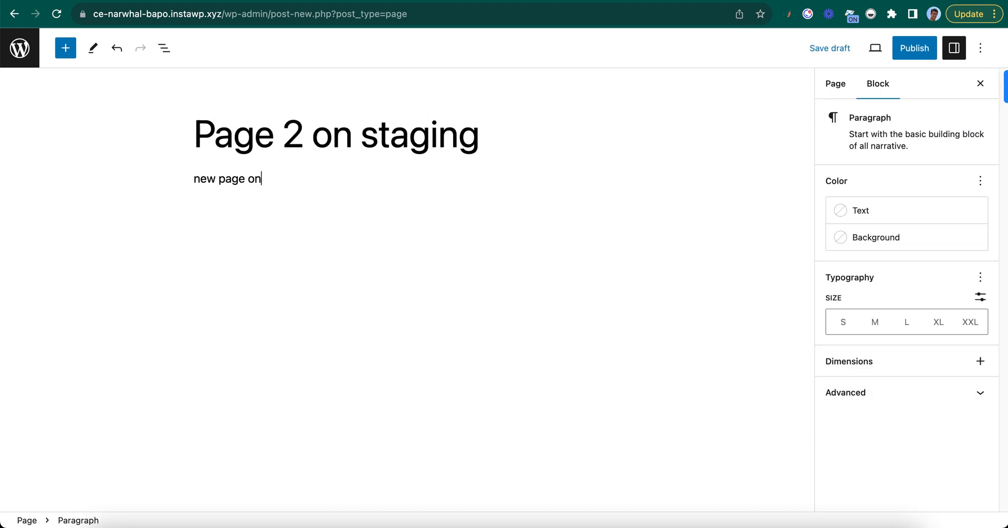
pyautogui.write('staging')
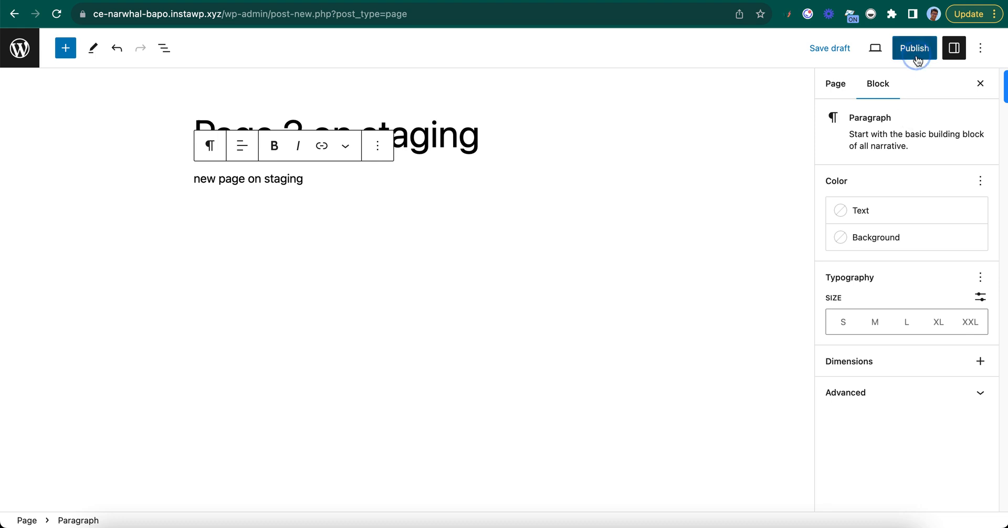
pyautogui.click(913, 47)
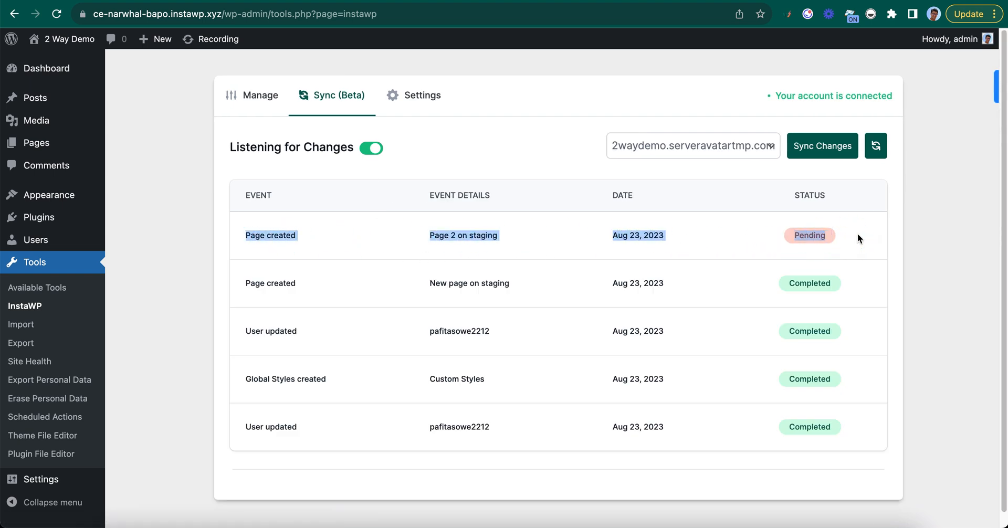
# Start syncing the pending Page 2 creation from staging to production.
pyautogui.click(821, 145)
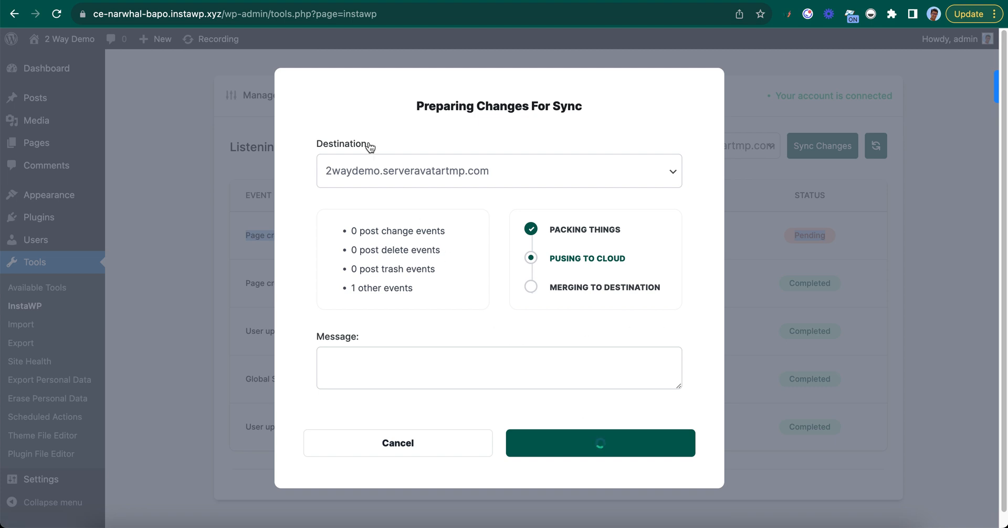
pyautogui.moveTo(562, 316)
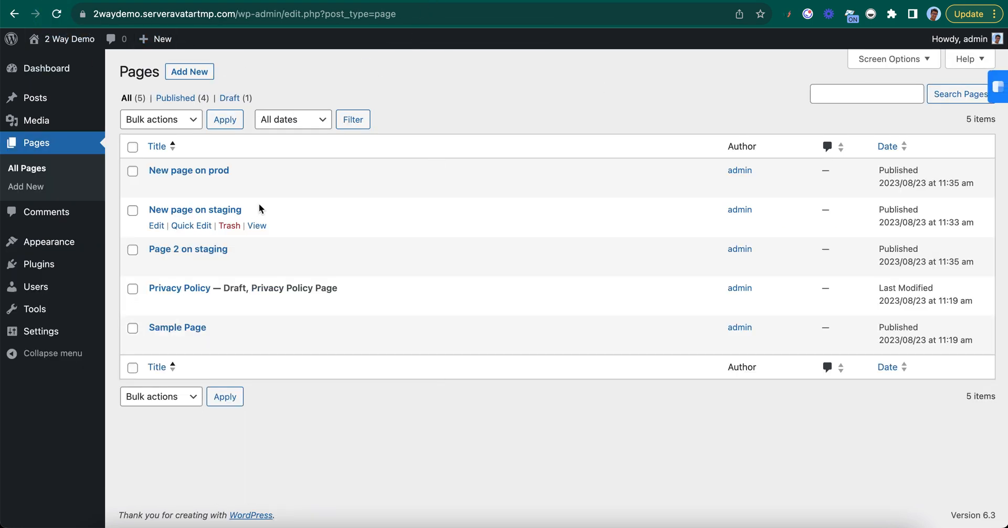
pyautogui.moveTo(491, 479)
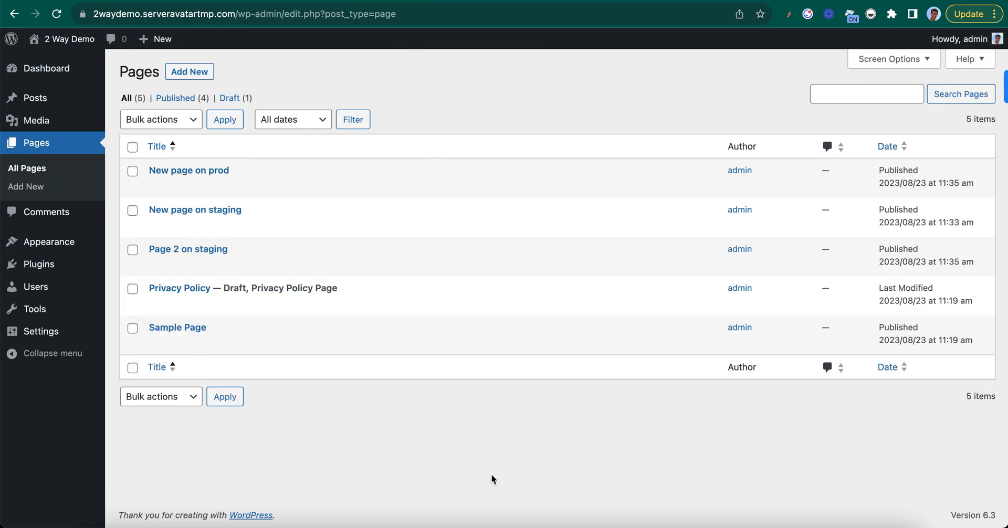
pyautogui.moveTo(525, 474)
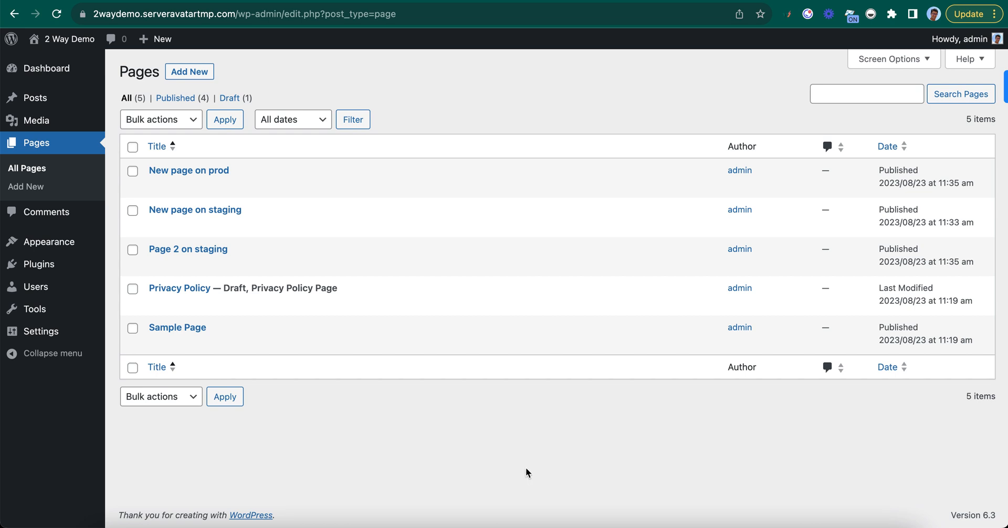
pyautogui.moveTo(195, 210)
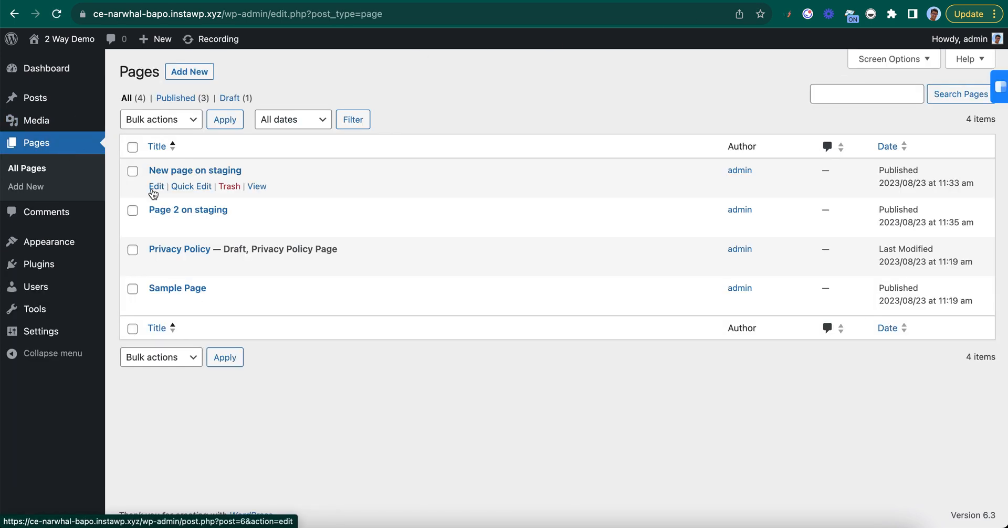
# Add a two-by-two table reading 'new table on staging' to 'New page on staging' and update it.
pyautogui.click(156, 186)
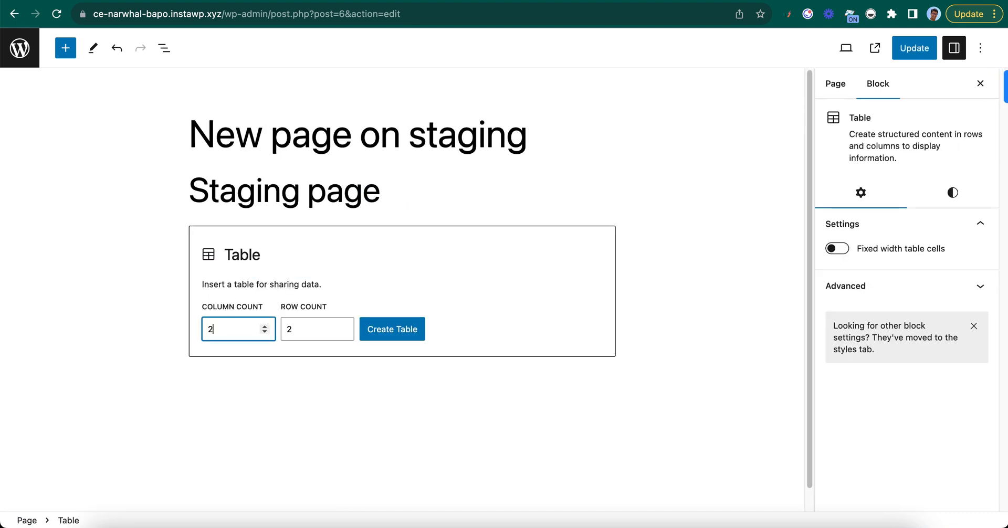
pyautogui.click(392, 328)
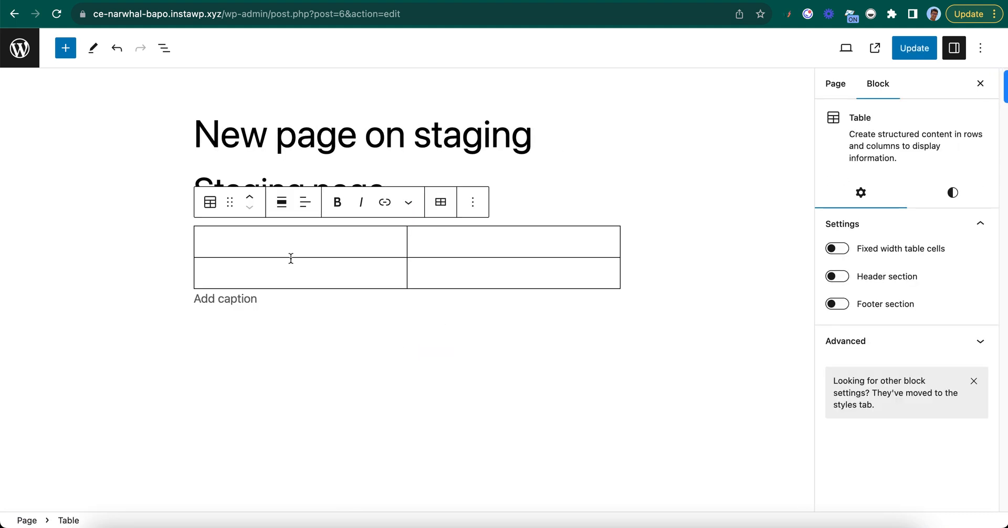
pyautogui.write('new table')
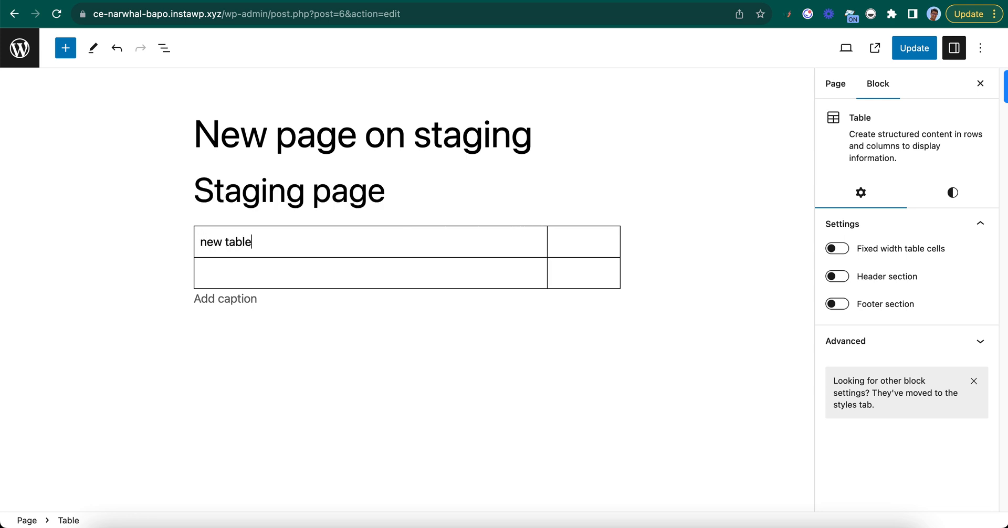
pyautogui.write('on staging')
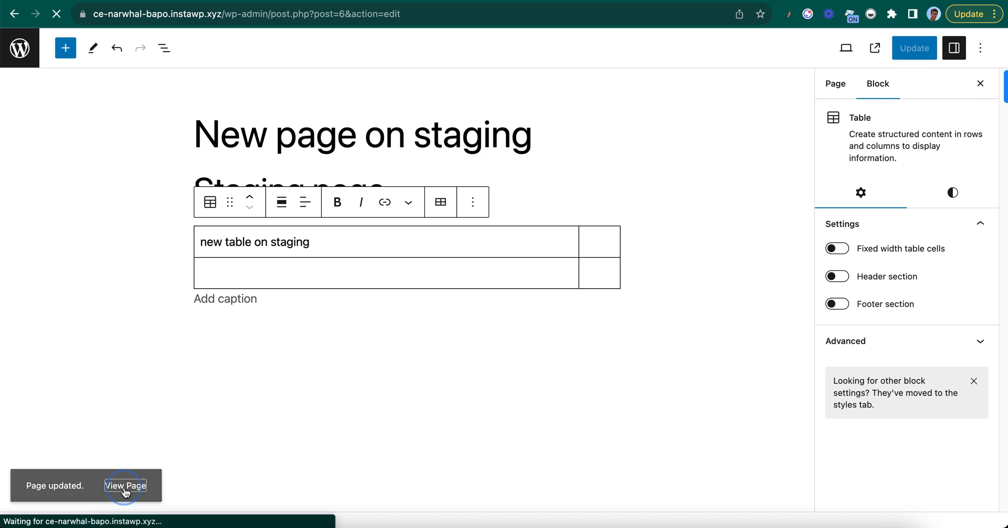
pyautogui.click(125, 485)
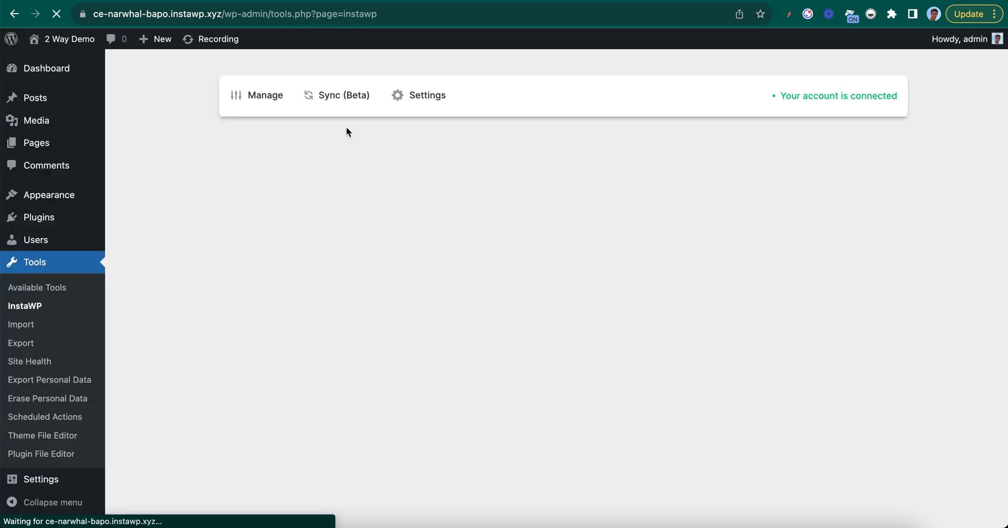
# Sync the pending page modification to production and dismiss the completed summary.
pyautogui.click(336, 94)
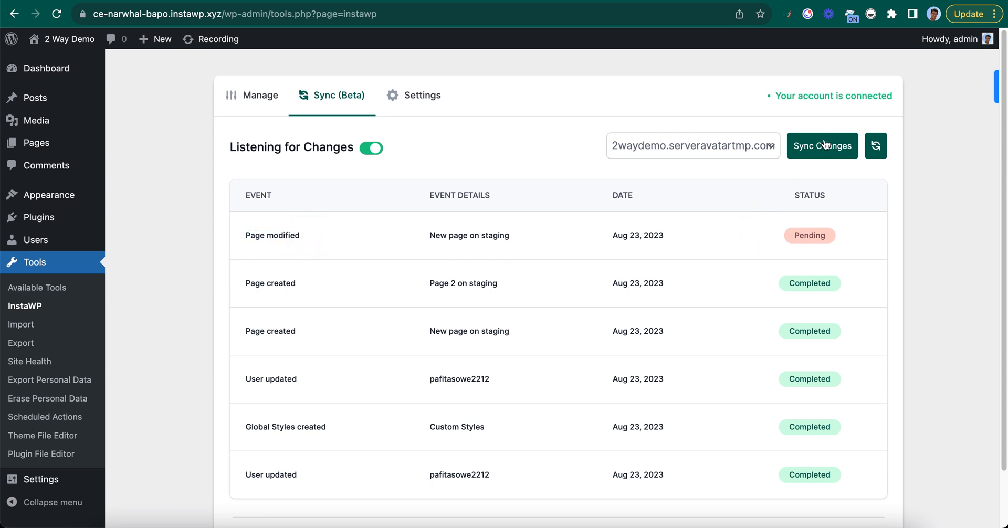
pyautogui.click(822, 145)
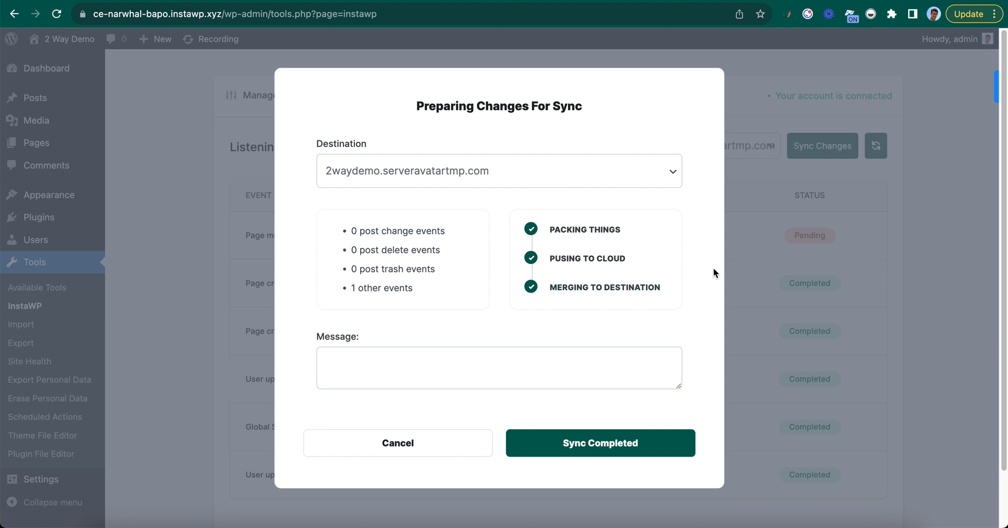
pyautogui.click(600, 443)
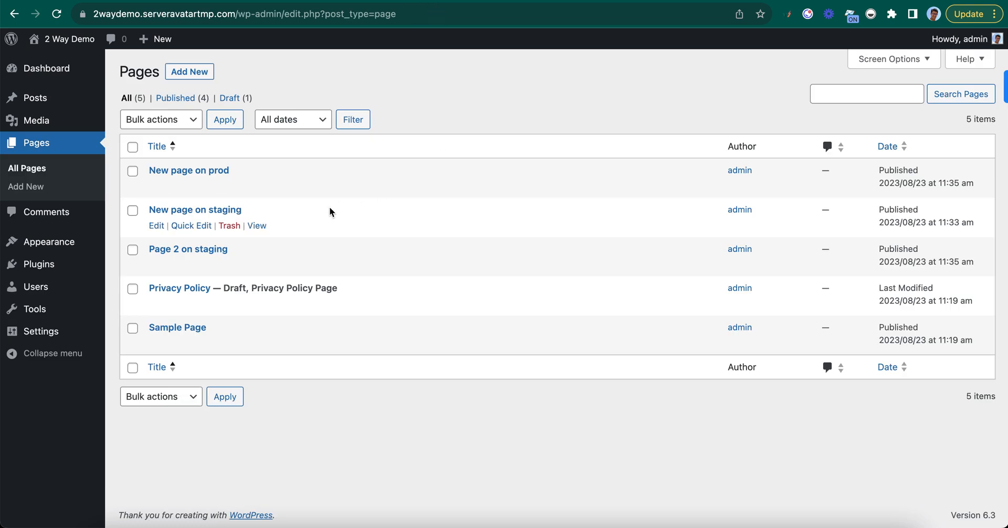
pyautogui.moveTo(142, 272)
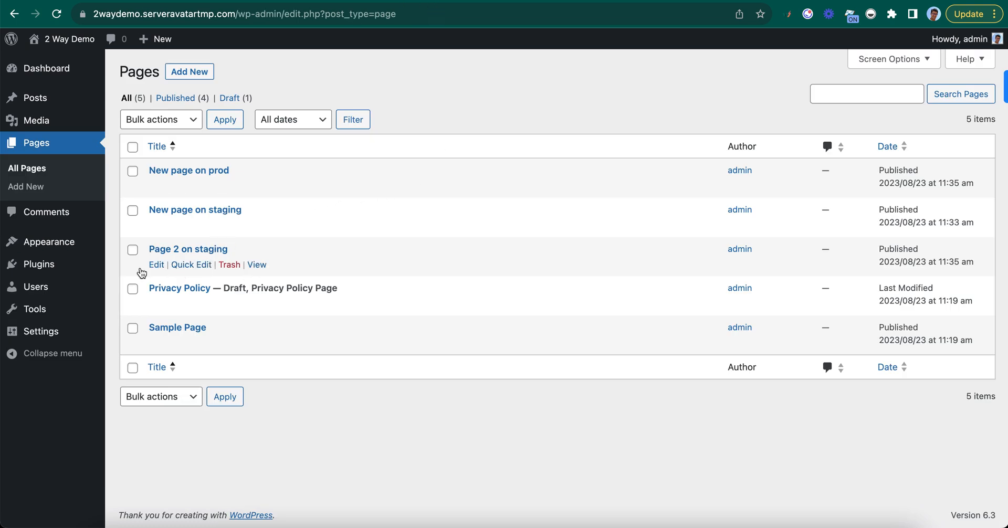
pyautogui.moveTo(168, 249)
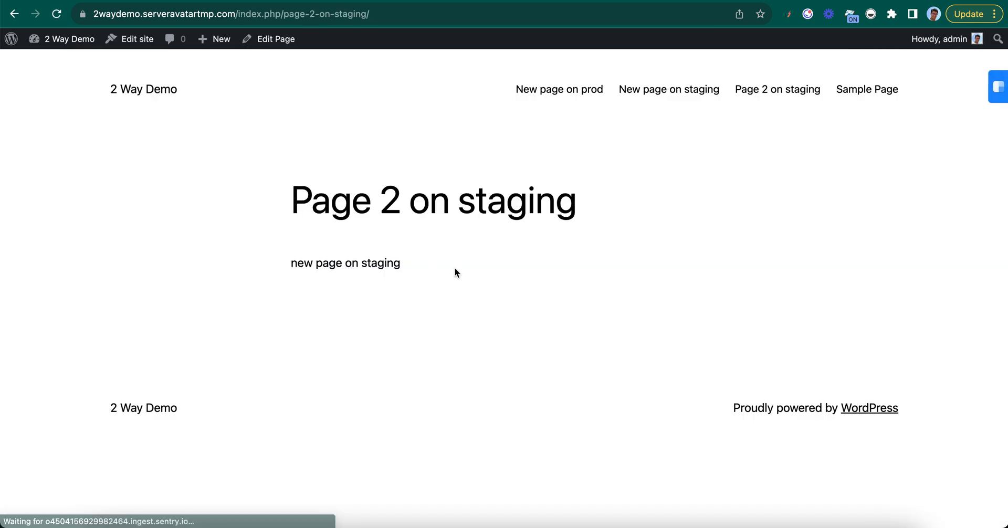
# View 'New page on staging' on production and highlight its synced table text.
pyautogui.click(57, 14)
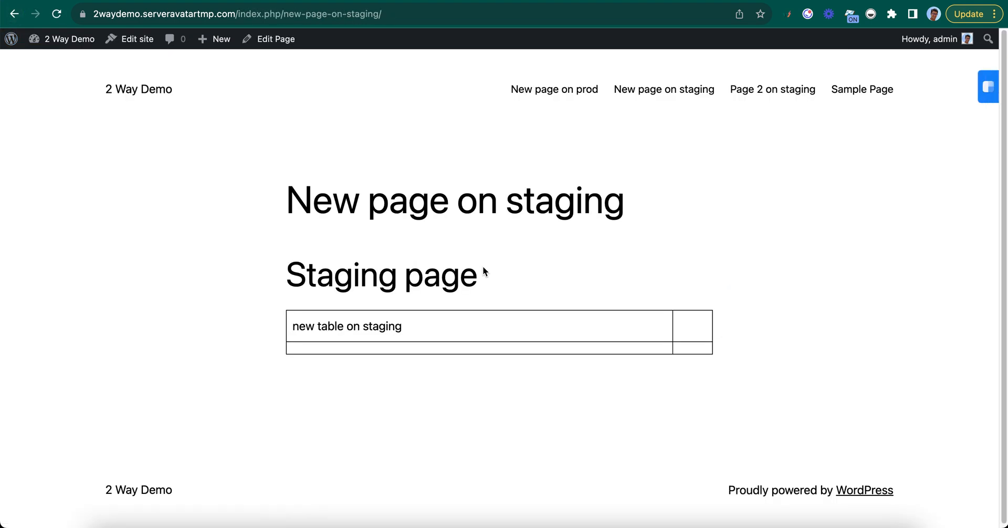
pyautogui.moveTo(482, 272); pyautogui.dragTo(514, 293)
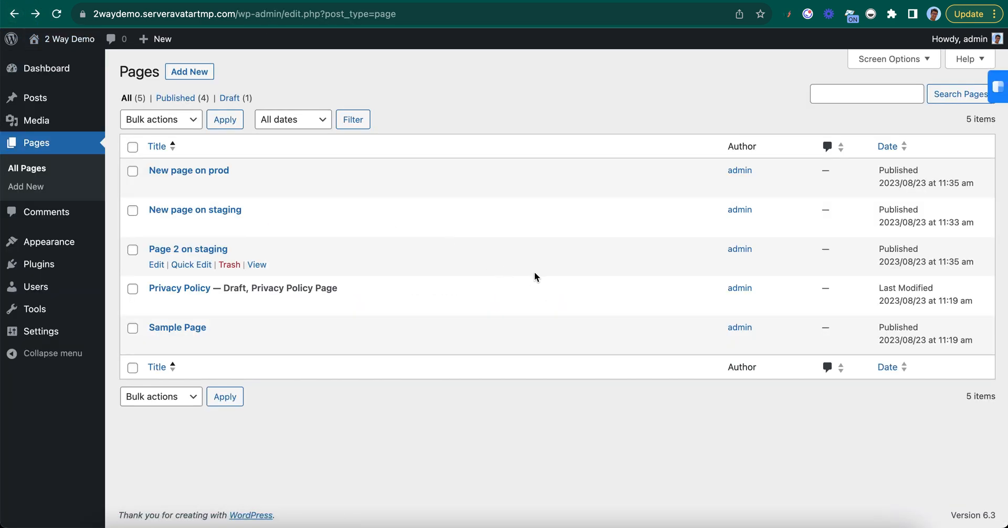
pyautogui.moveTo(447, 227)
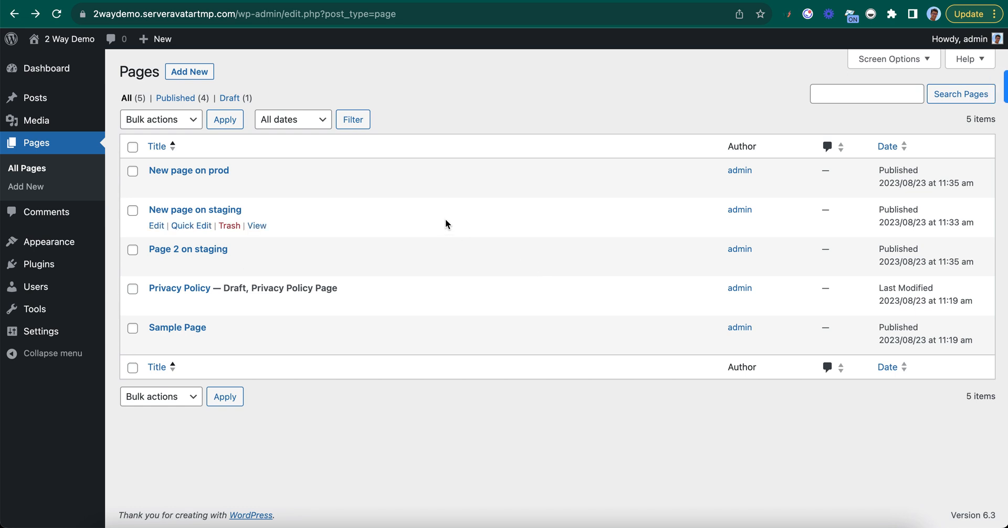
pyautogui.moveTo(36, 98)
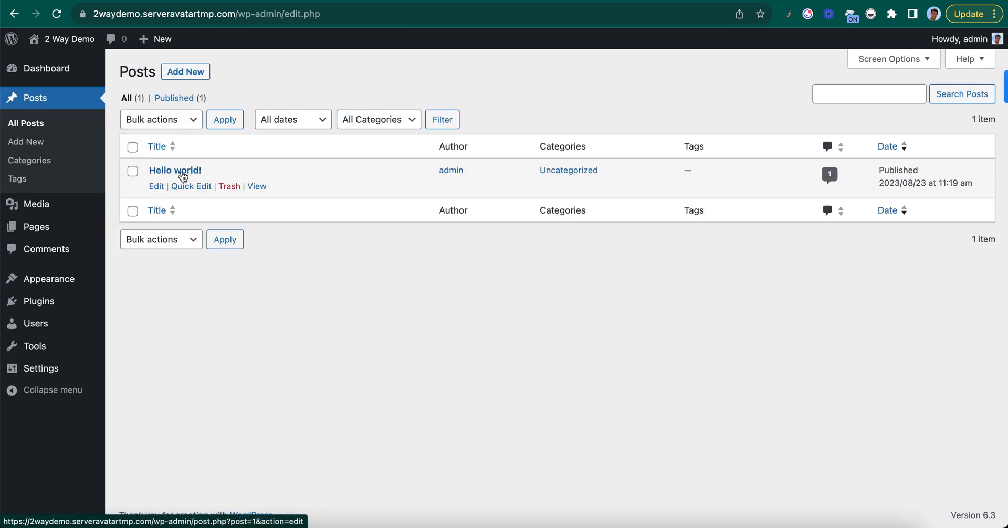
# Publish a production post 'new post in prod' whose body says it was added after the staging site was created.
pyautogui.click(185, 71)
pyautogui.write('n')
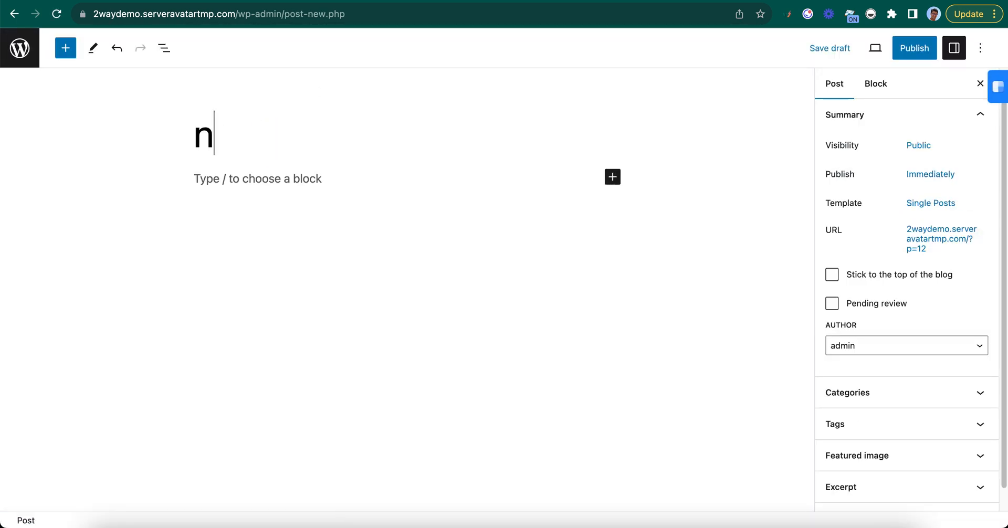
pyautogui.write('ew post in prod')
pyautogui.click(405, 179)
pyautogui.write('this')
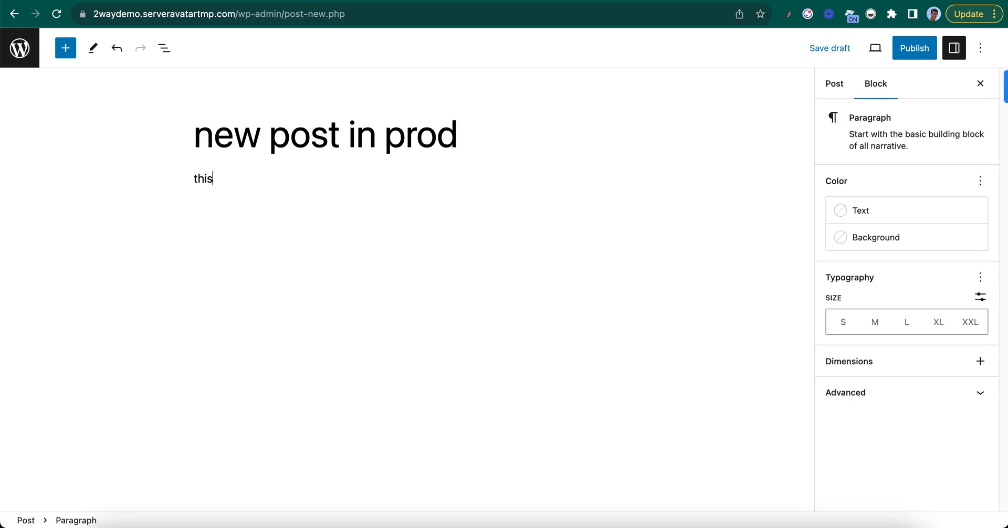
pyautogui.write('post was add')
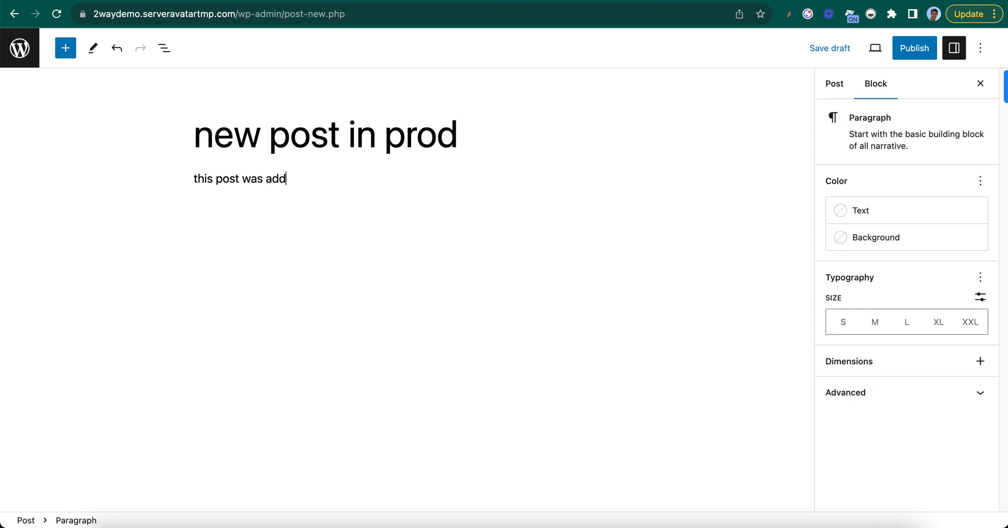
pyautogui.write('ed after the stagi')
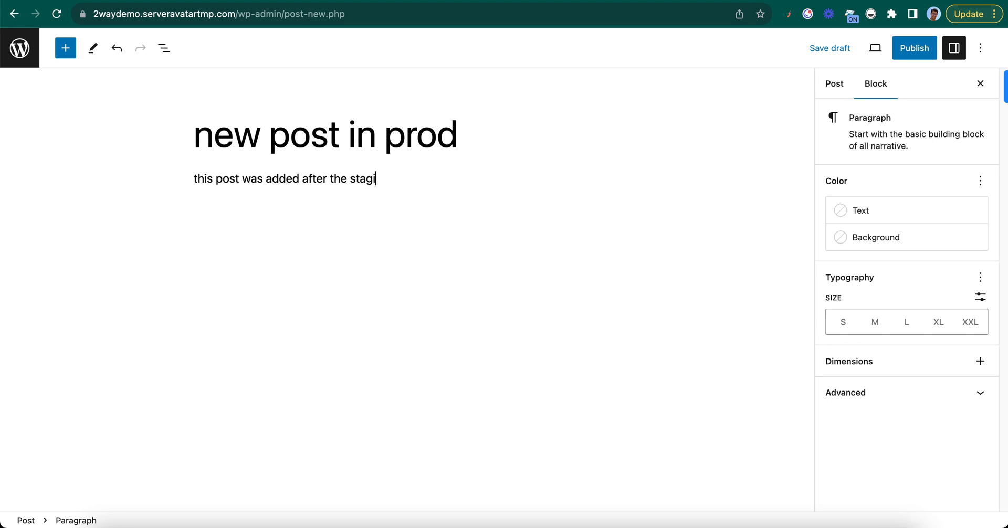
pyautogui.write('ng site was crate')
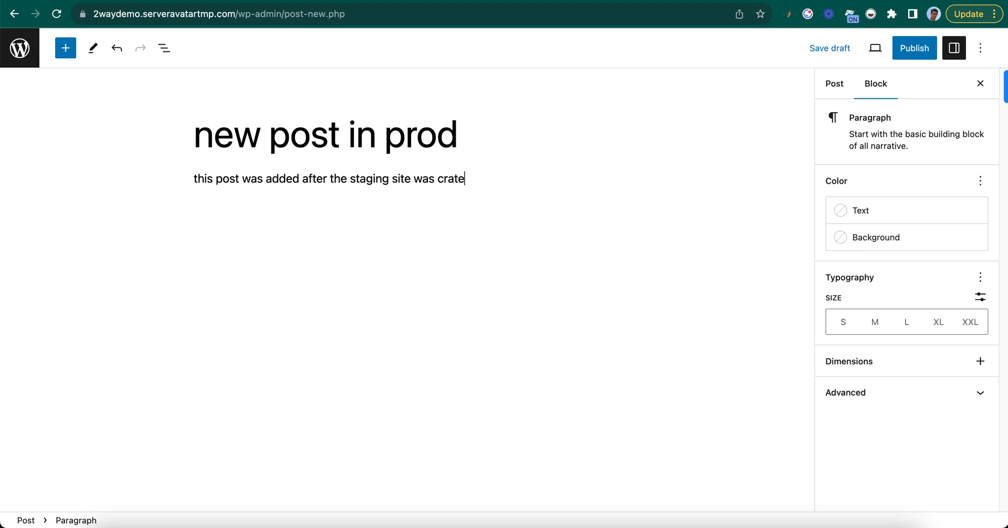
pyautogui.write('e')
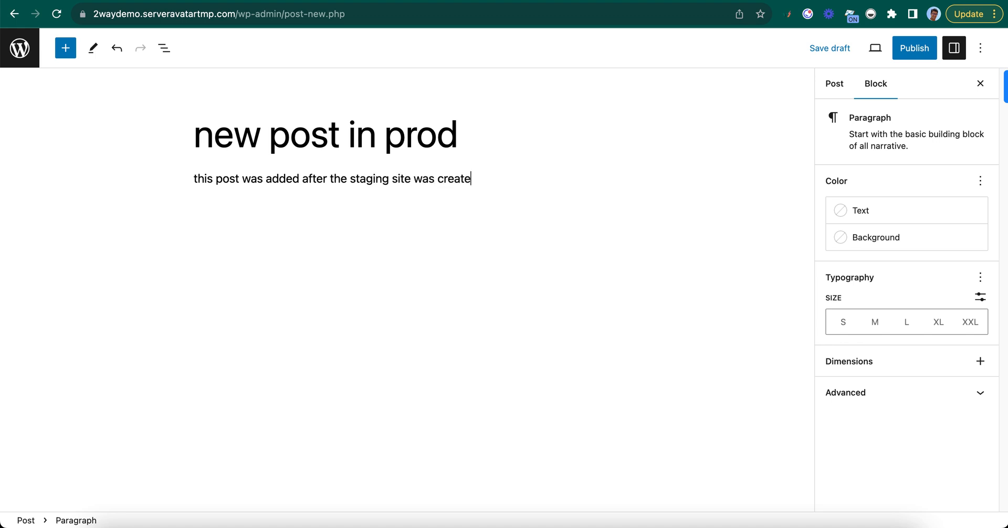
pyautogui.click(913, 48)
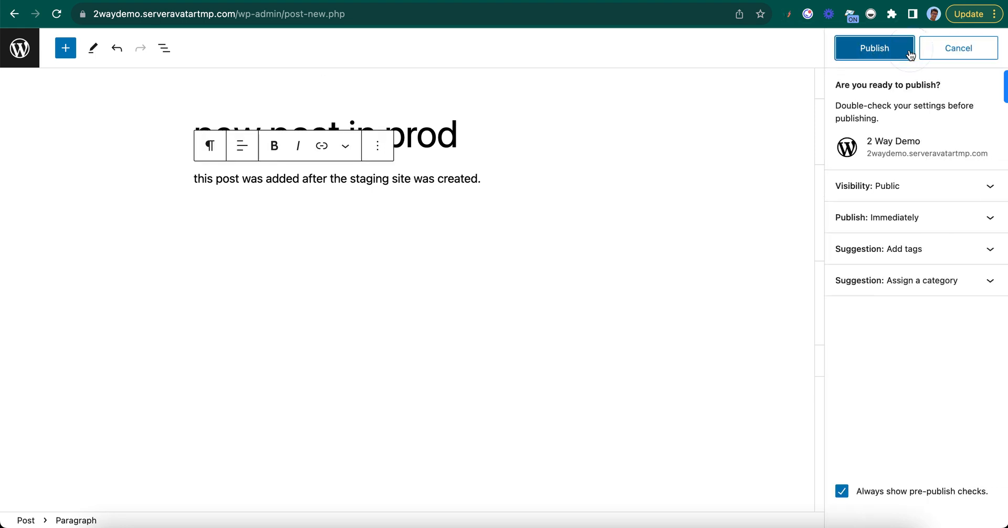
pyautogui.click(874, 47)
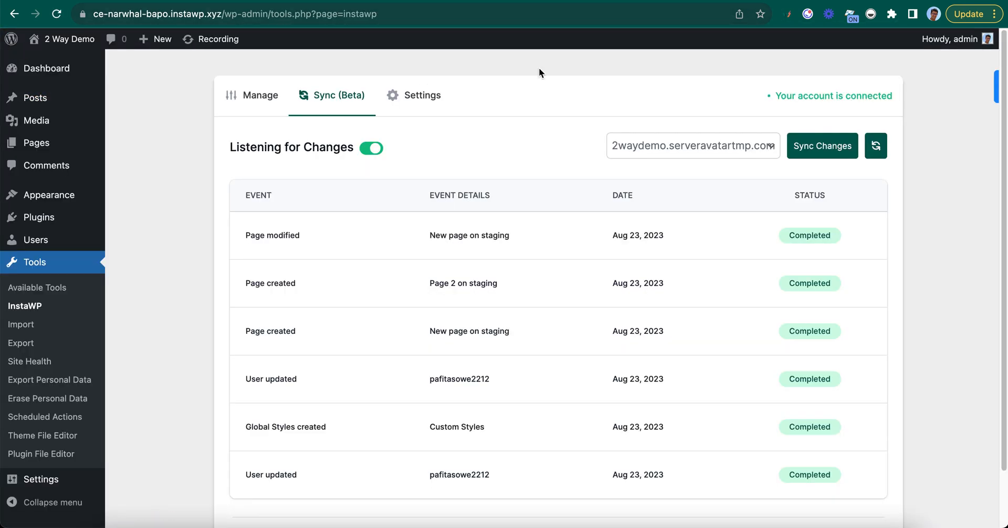
# Publish a staging post 'new post on staging' with body "this shouldn't affect the post on prod.".
pyautogui.click(34, 97)
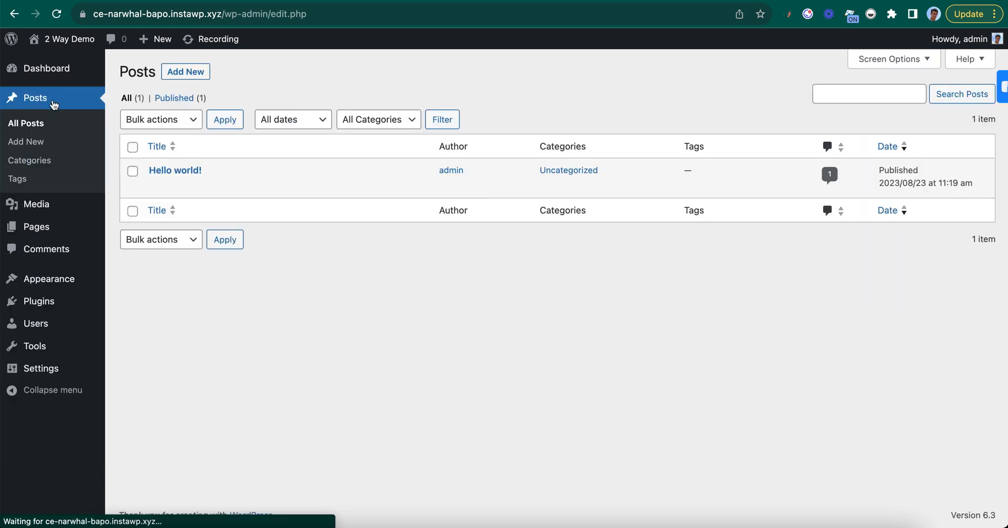
pyautogui.click(185, 72)
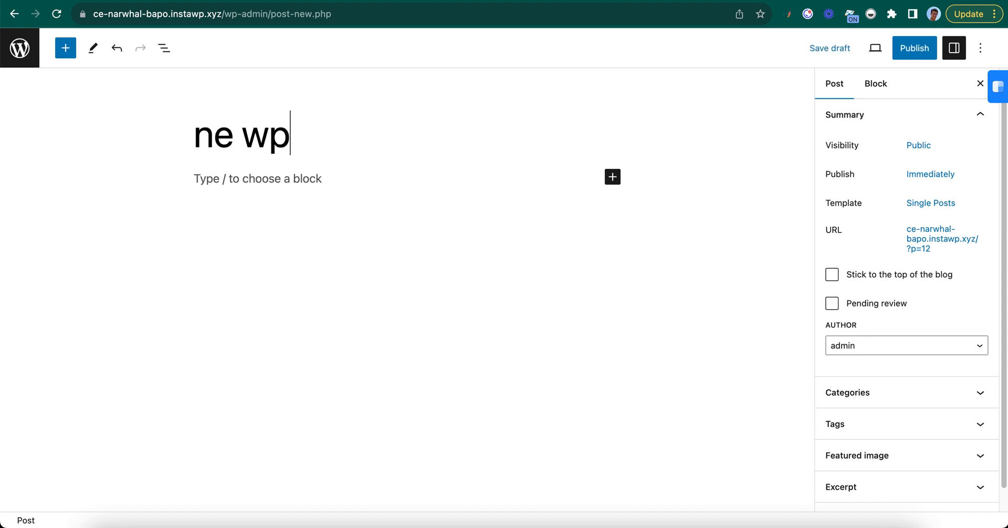
pyautogui.write('new post on staging')
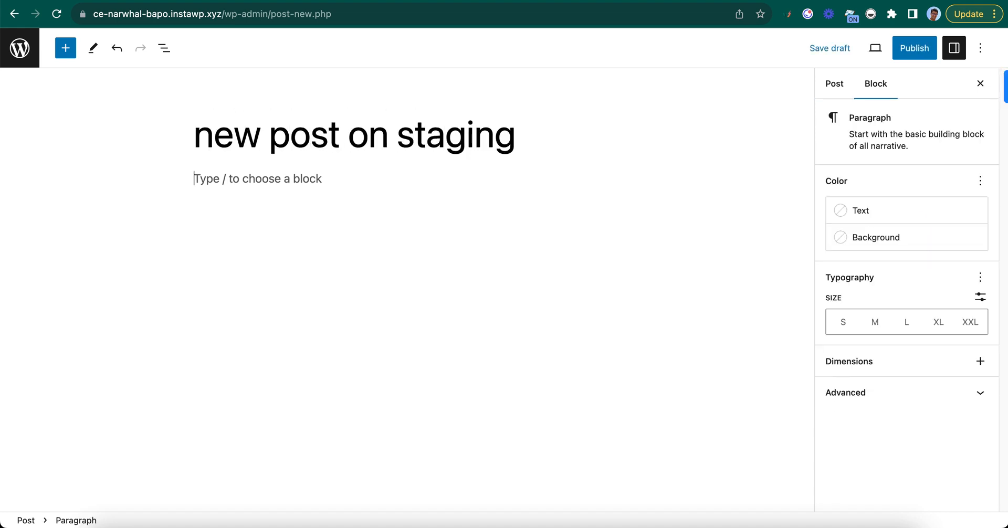
pyautogui.write('this should')
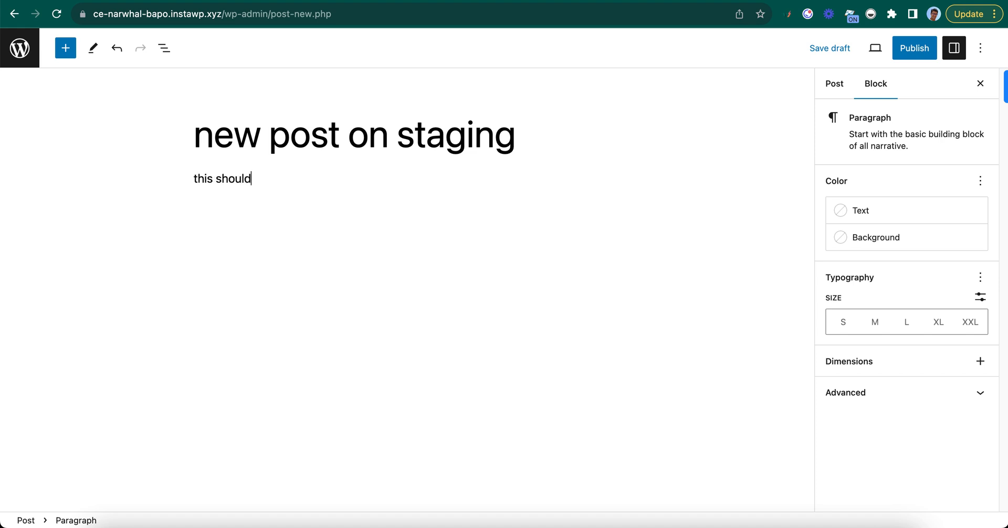
pyautogui.write("n't affect the post")
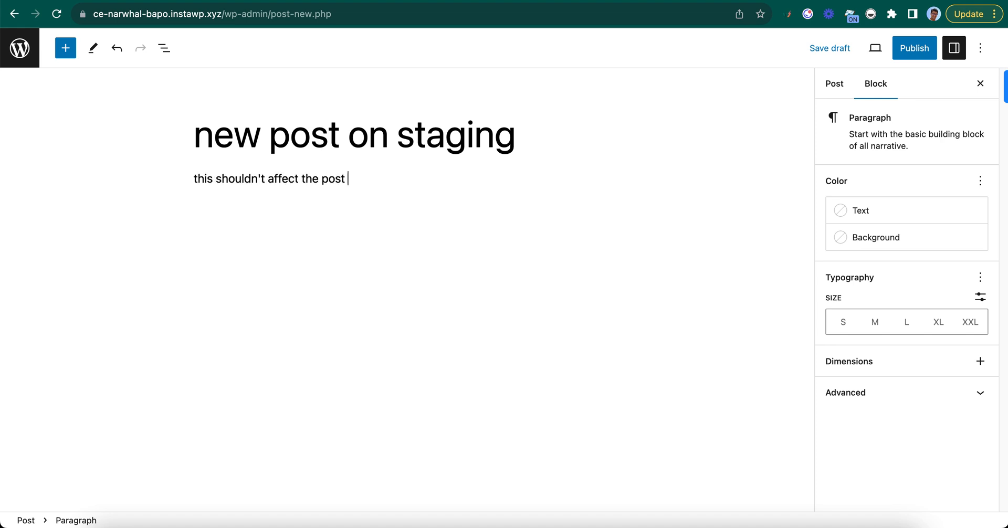
pyautogui.write('on prod.')
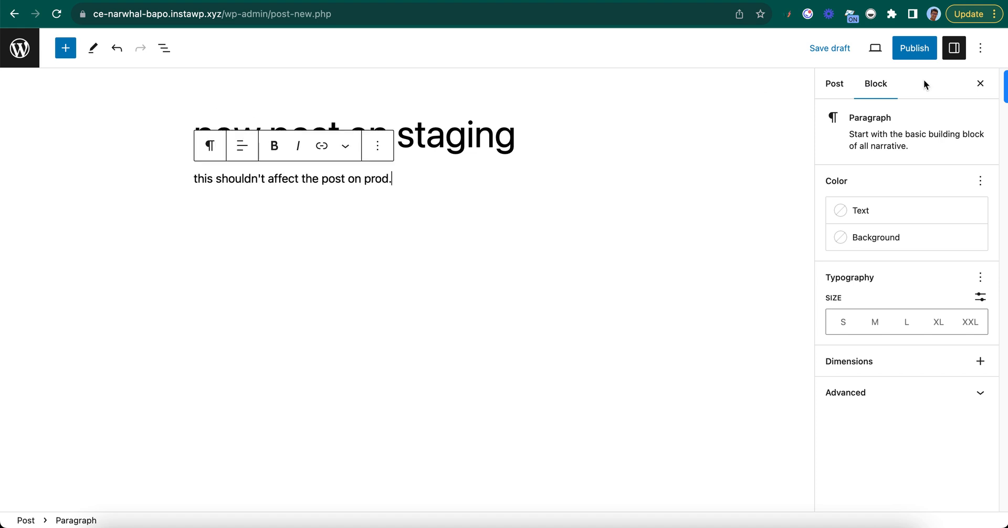
pyautogui.click(913, 47)
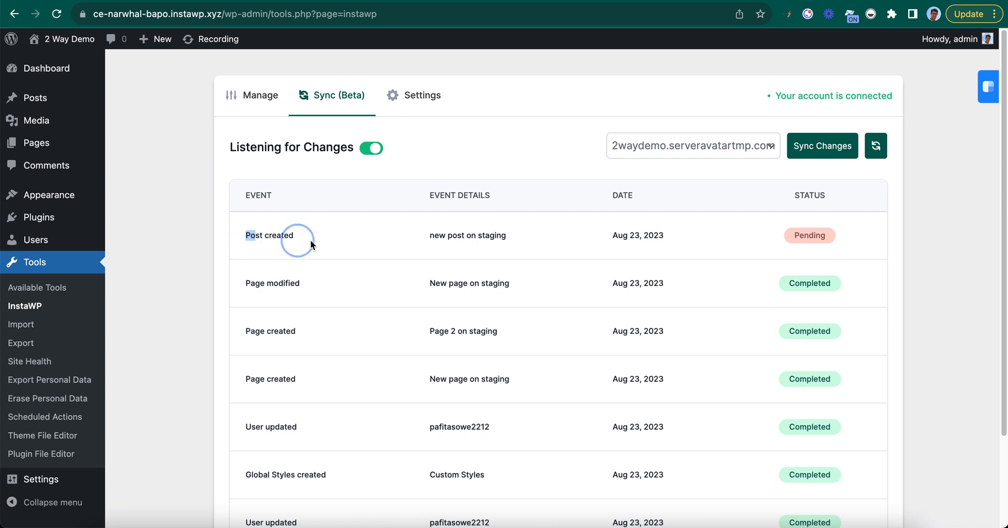
pyautogui.moveTo(857, 246)
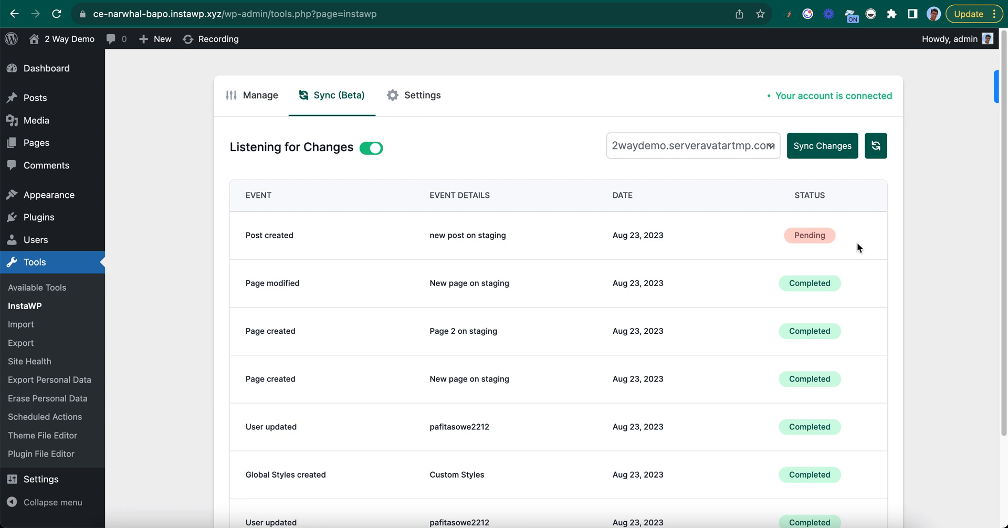
# Sync the pending staging post to production via Sync Changes and confirm until Sync Completed.
pyautogui.click(822, 145)
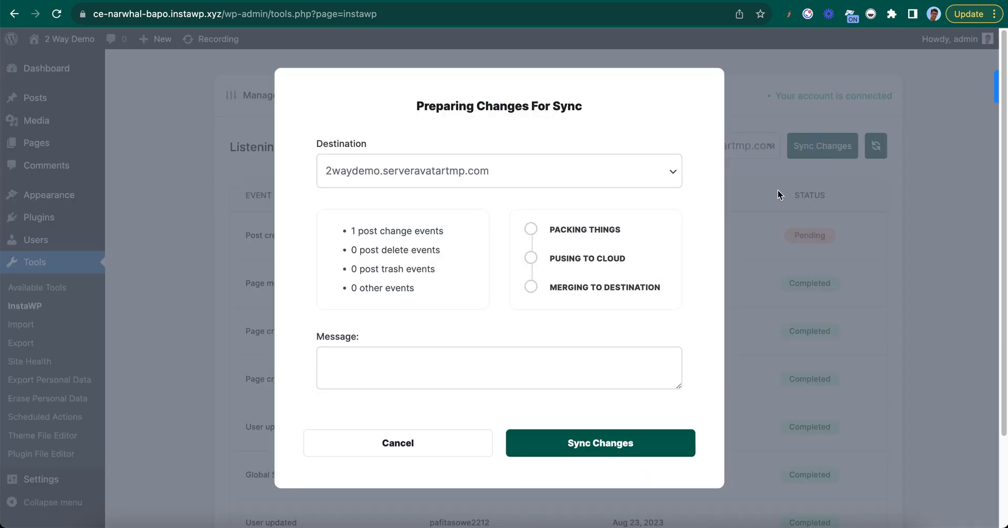
pyautogui.click(599, 443)
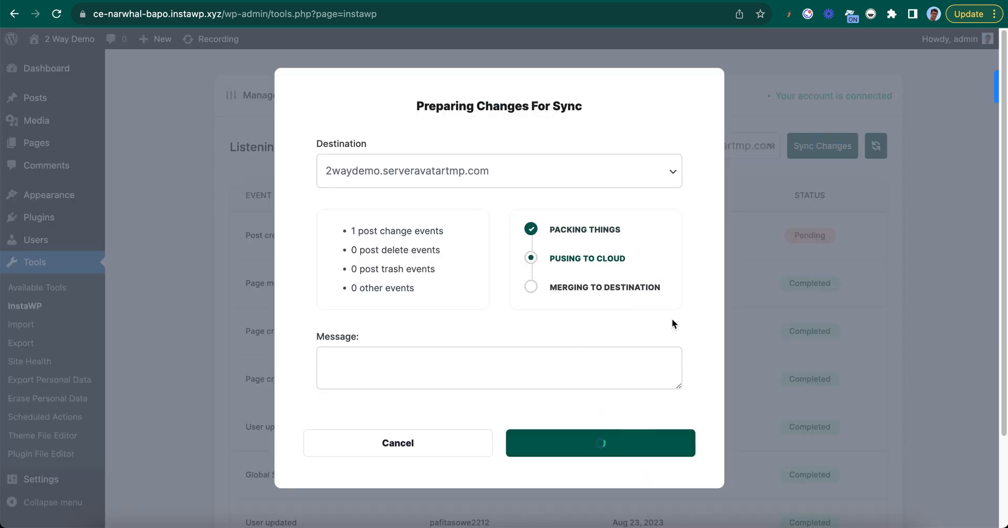
pyautogui.moveTo(440, 210)
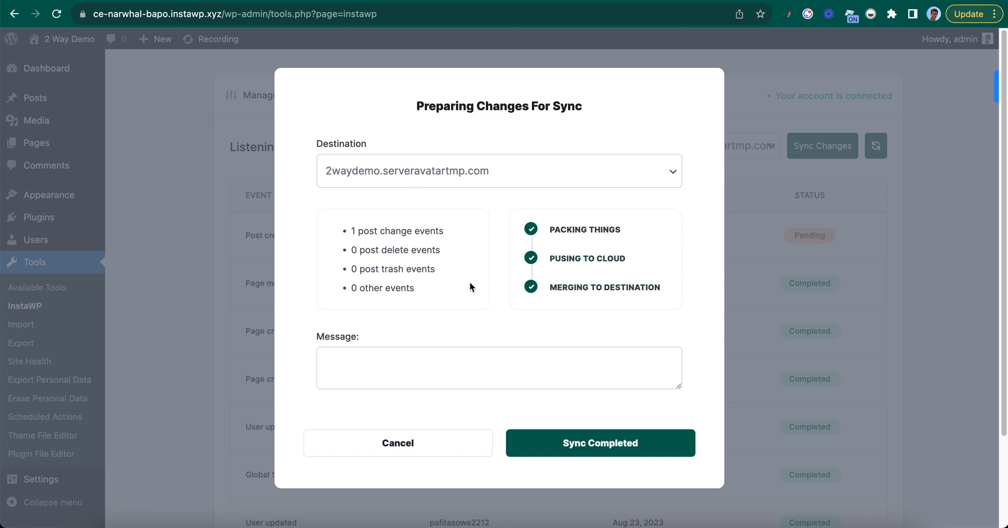
pyautogui.click(601, 443)
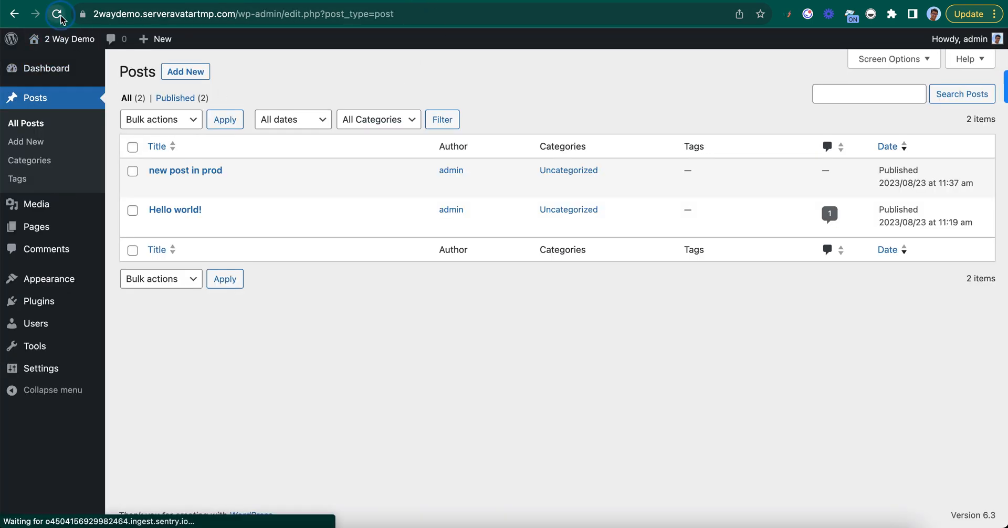
# Reload production's All Posts to show 'new post on staging' beside 'new post in prod'.
pyautogui.click(54, 14)
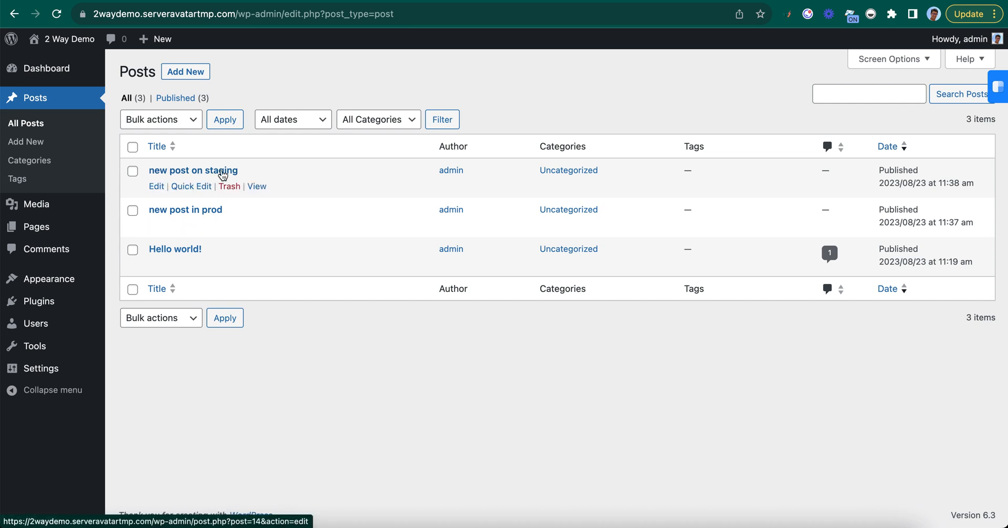
pyautogui.moveTo(255, 191)
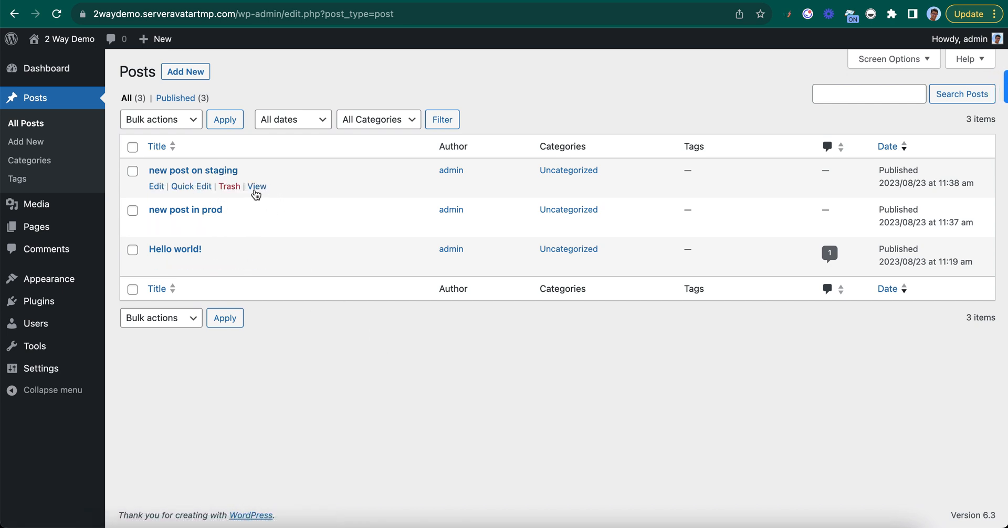
pyautogui.click(256, 186)
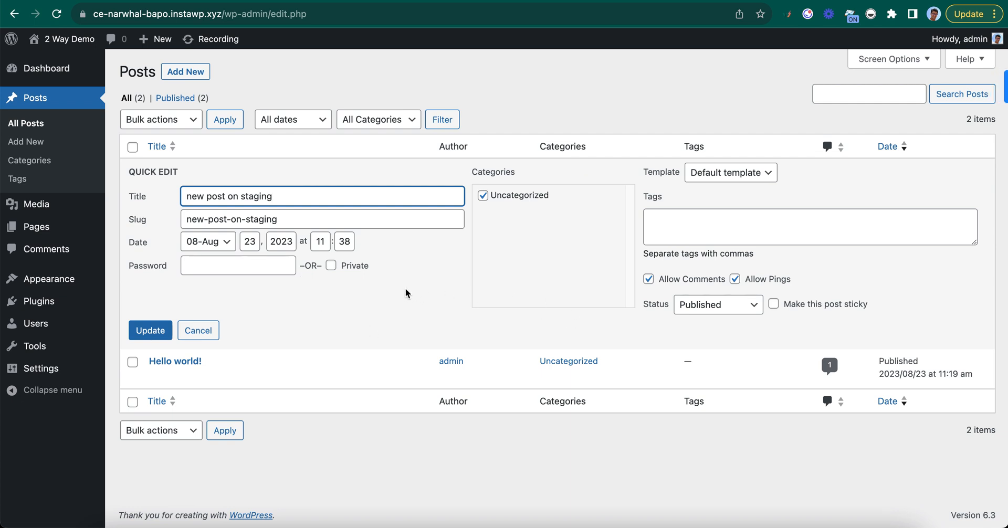
# Quick Edit 'new post on staging' to Draft status, update it, and return to the sync log.
pyautogui.click(718, 304)
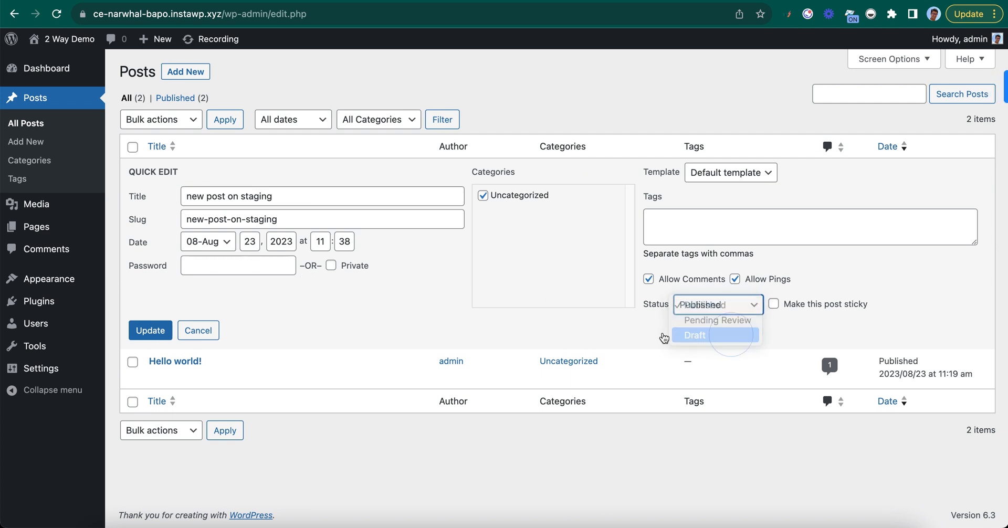
pyautogui.click(694, 335)
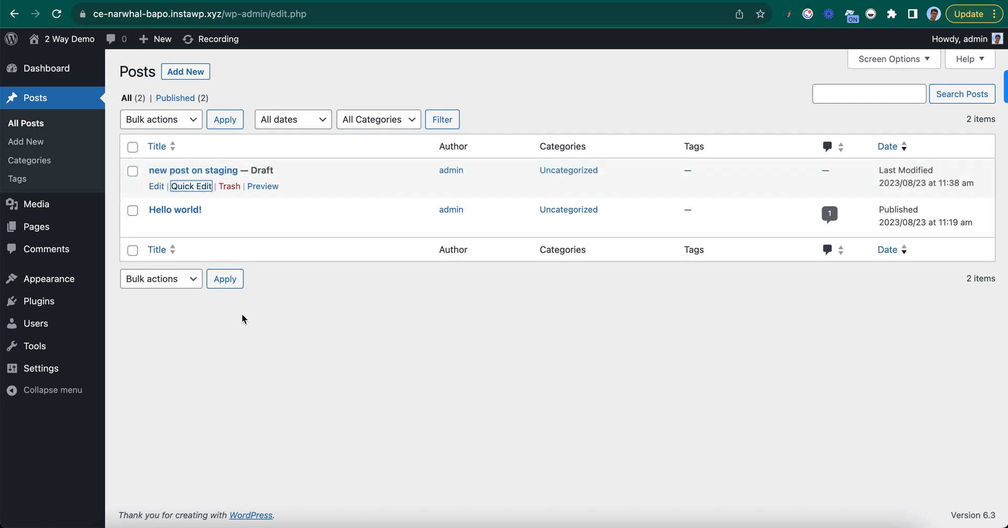
pyautogui.click(217, 39)
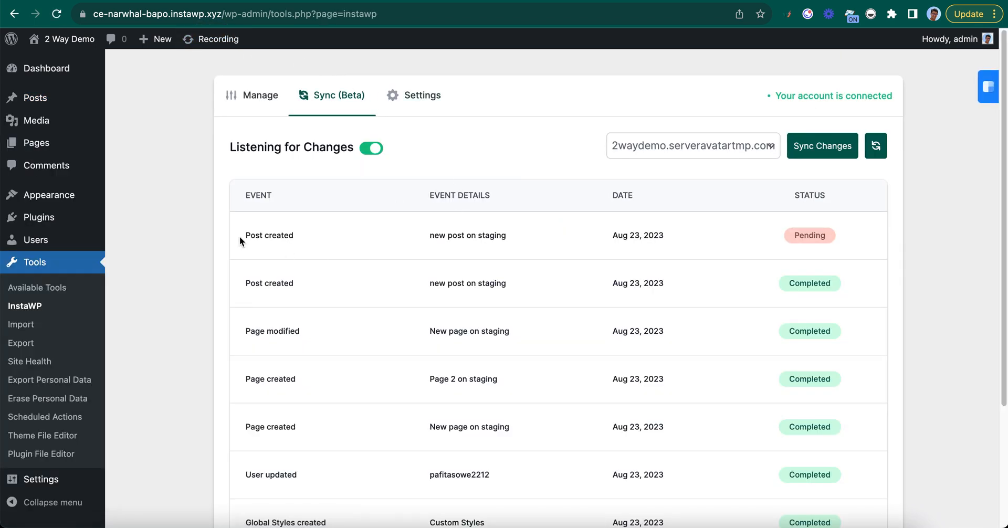
# Sync the pending draft-status change to production and dismiss the Sync Completed summary.
pyautogui.doubleClick(268, 235)
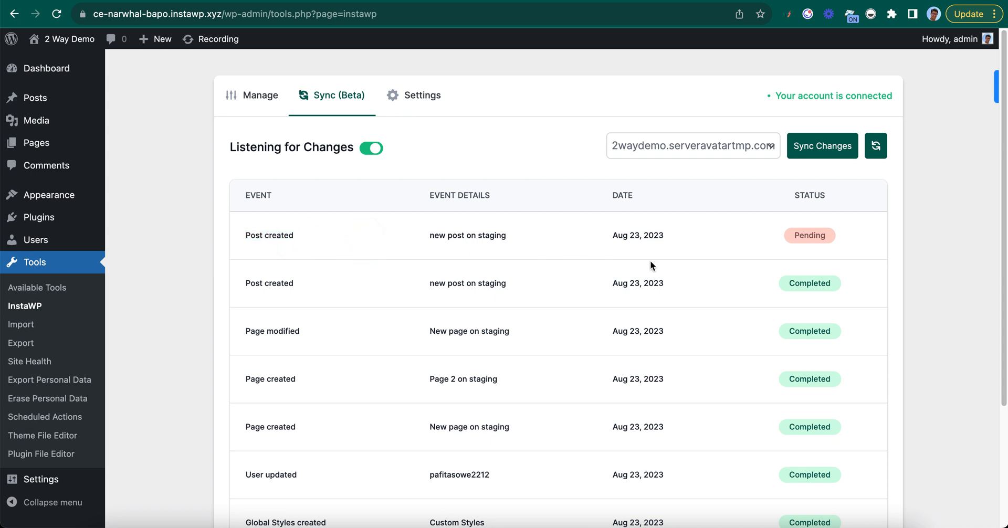
pyautogui.click(822, 146)
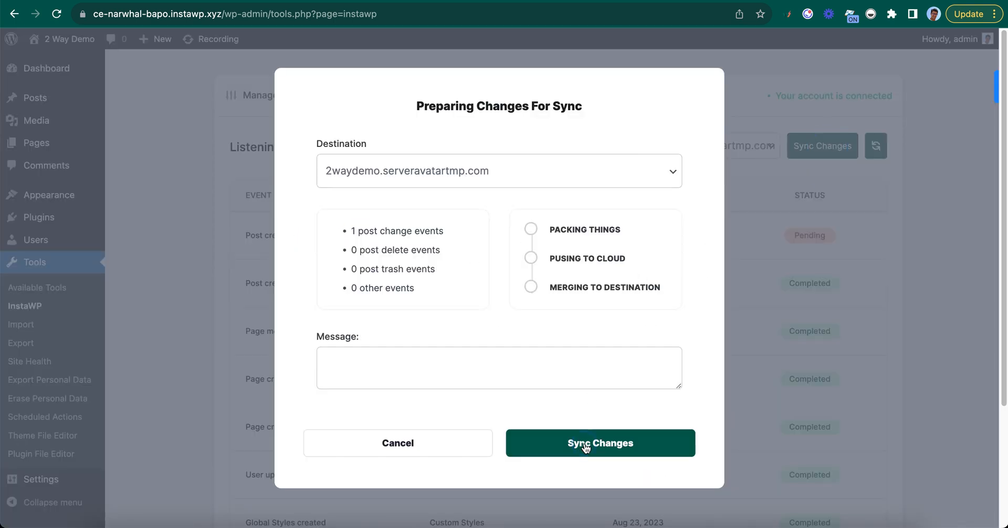
pyautogui.click(600, 443)
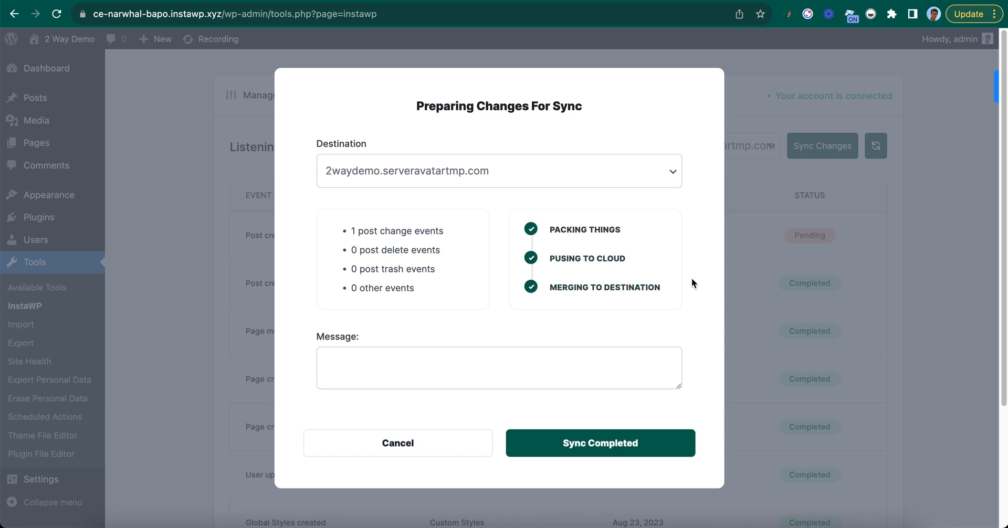
pyautogui.click(599, 443)
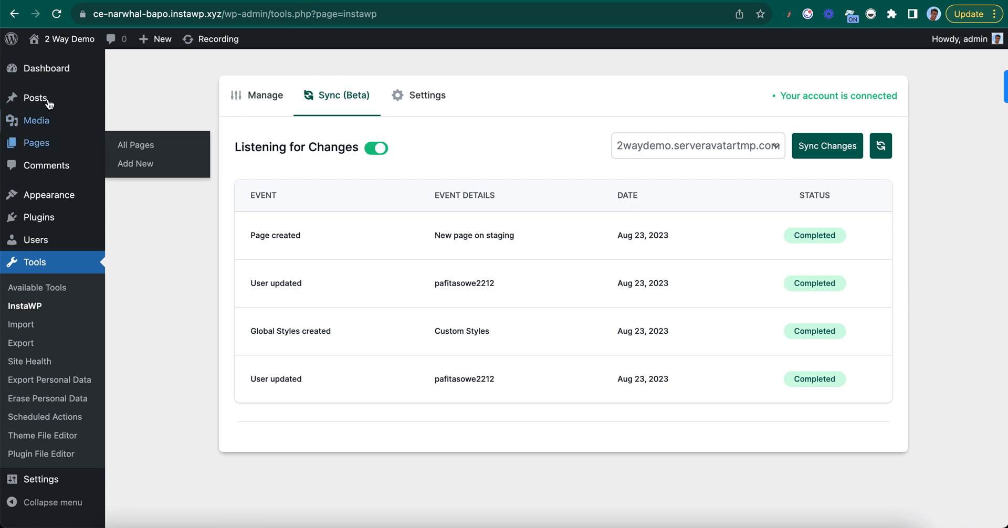
# Check staging's posts, then switch to production's admin to verify 'new post on staging' shows as Draft.
pyautogui.click(34, 97)
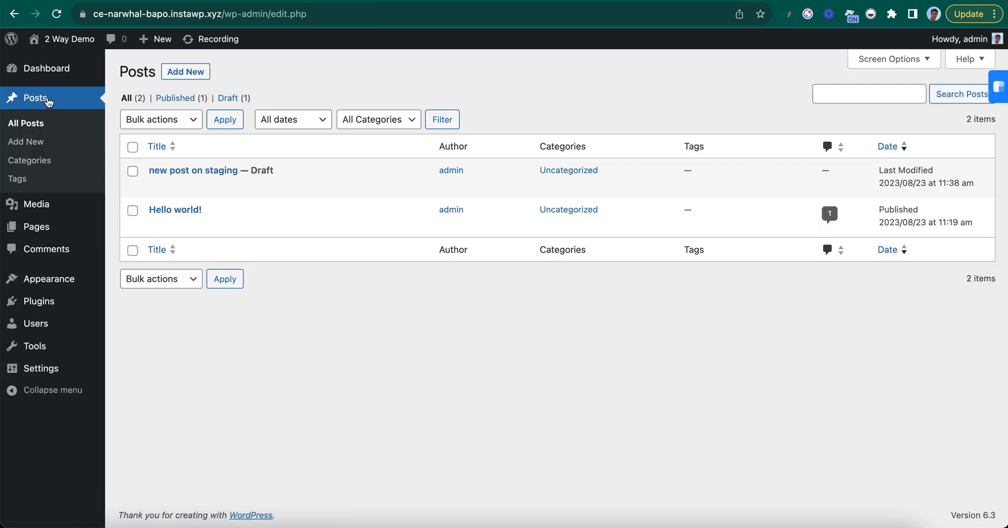
pyautogui.click(193, 170)
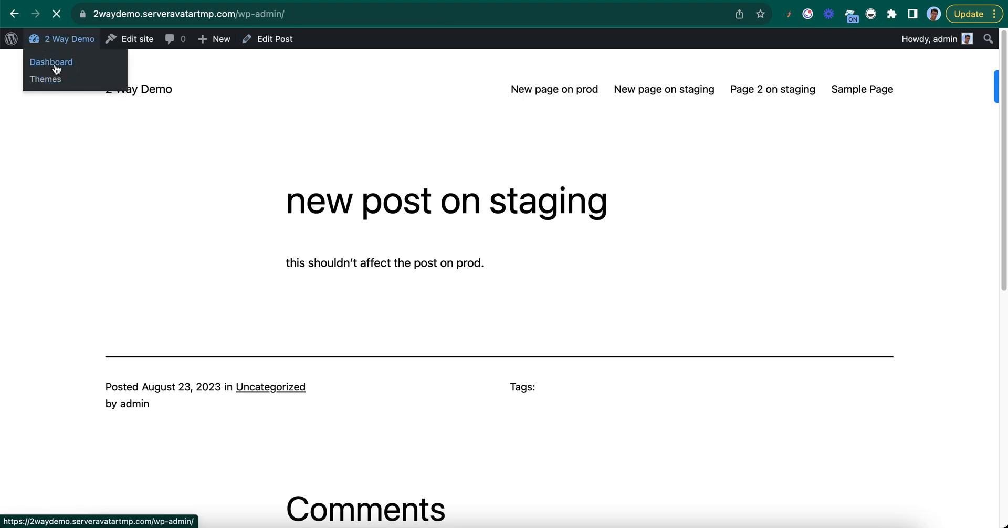
pyautogui.click(50, 62)
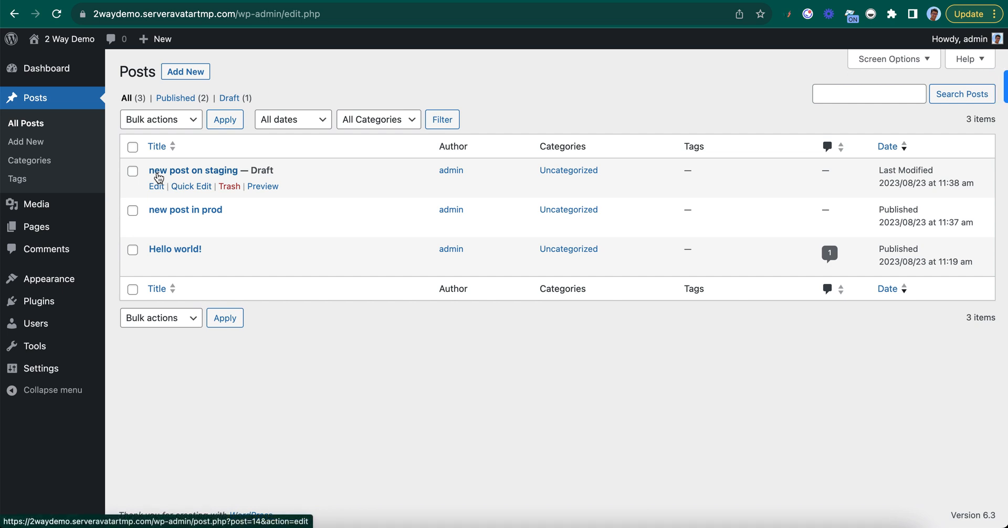
pyautogui.moveTo(255, 172)
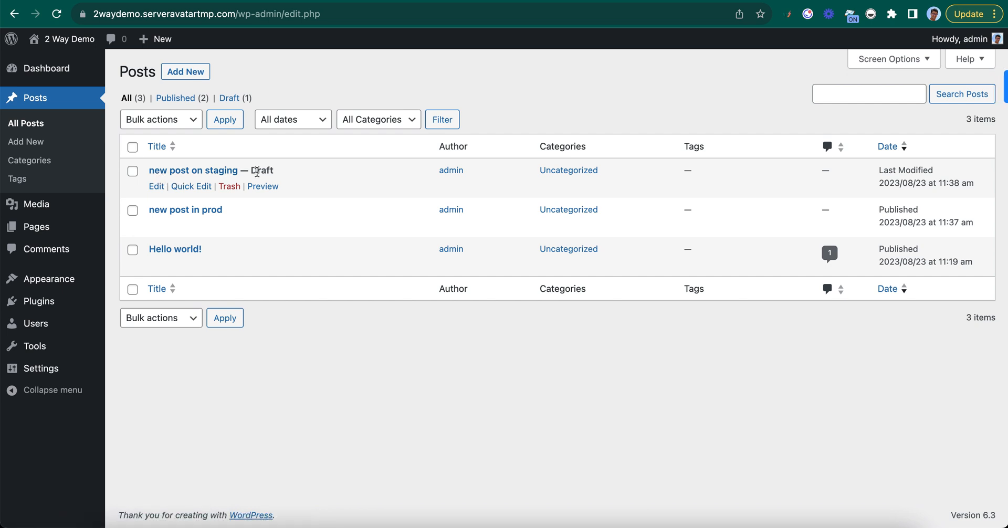
pyautogui.moveTo(578, 77)
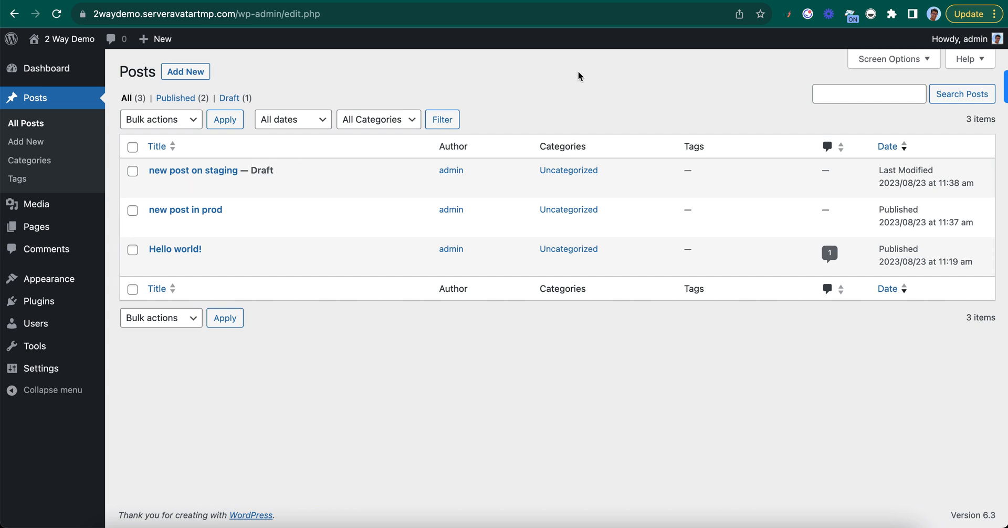
pyautogui.moveTo(583, 72)
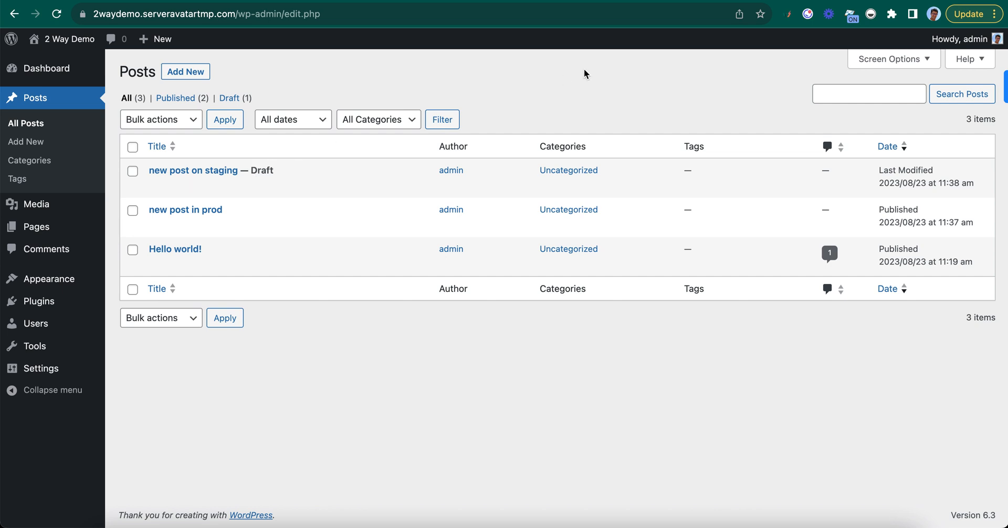